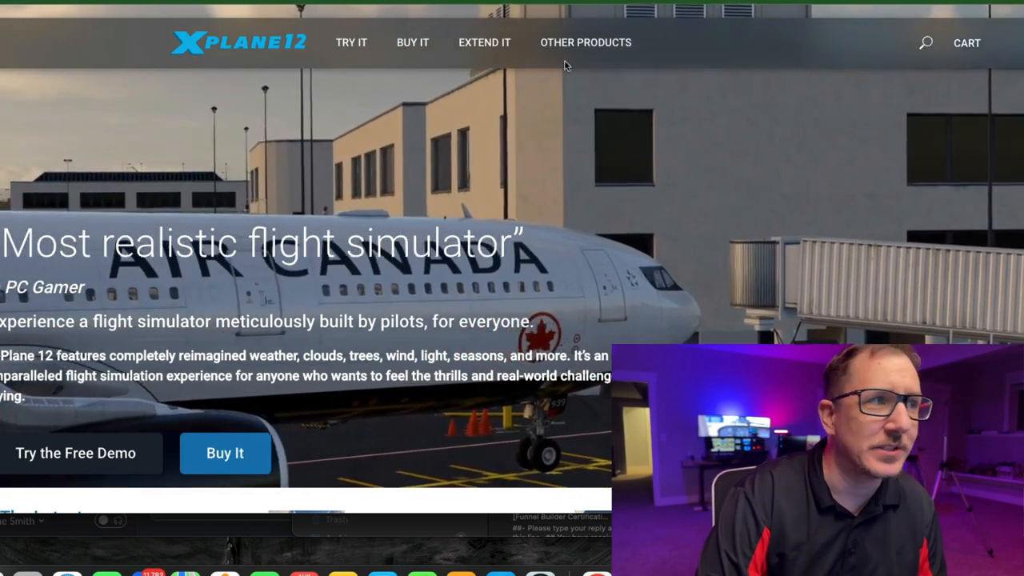
Open the X-Plane 12 Digital Download page and scroll through its $59.99 price and features.
left_click(413, 43)
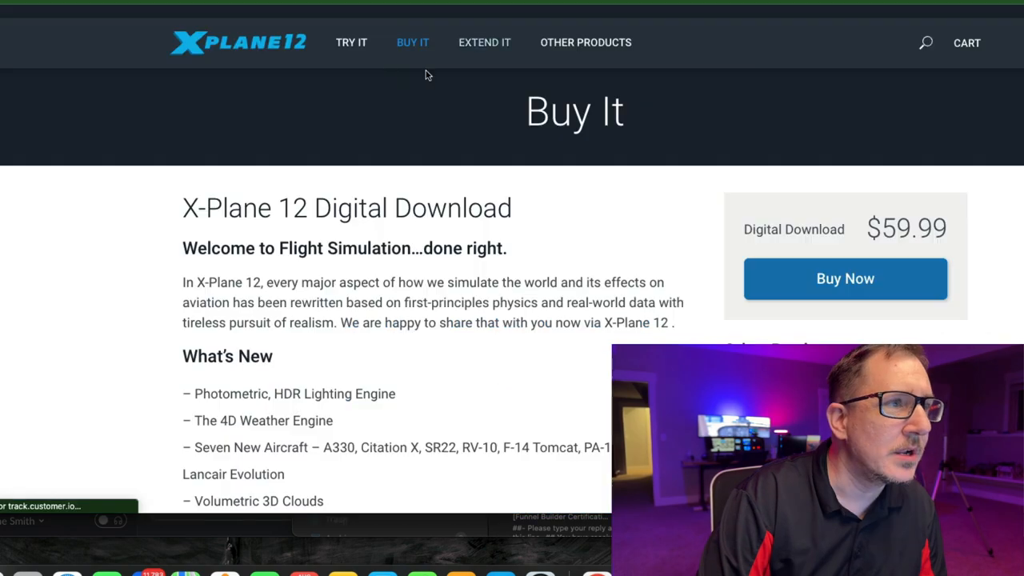
mouse_move(714, 284)
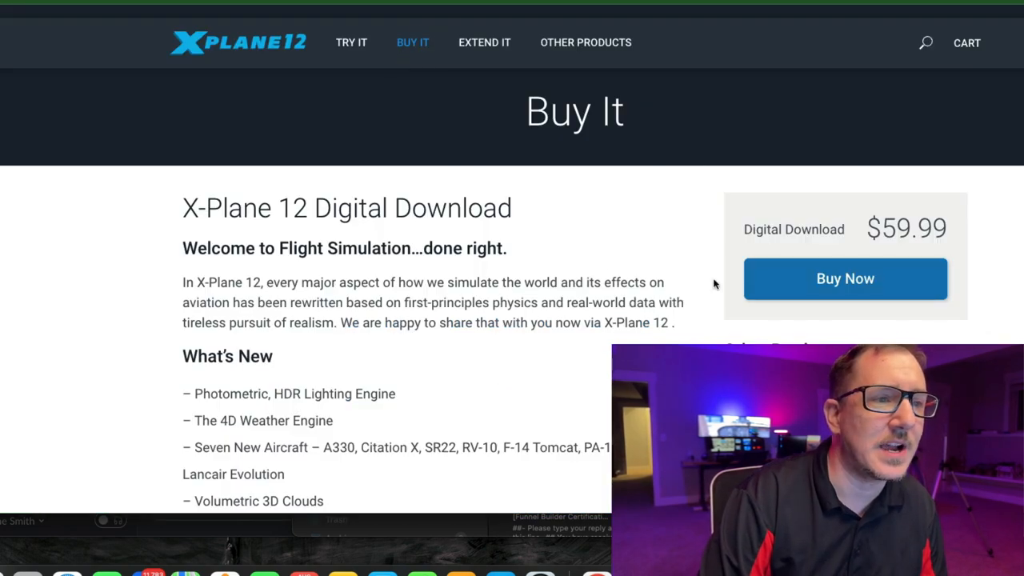
scroll("down", 3)
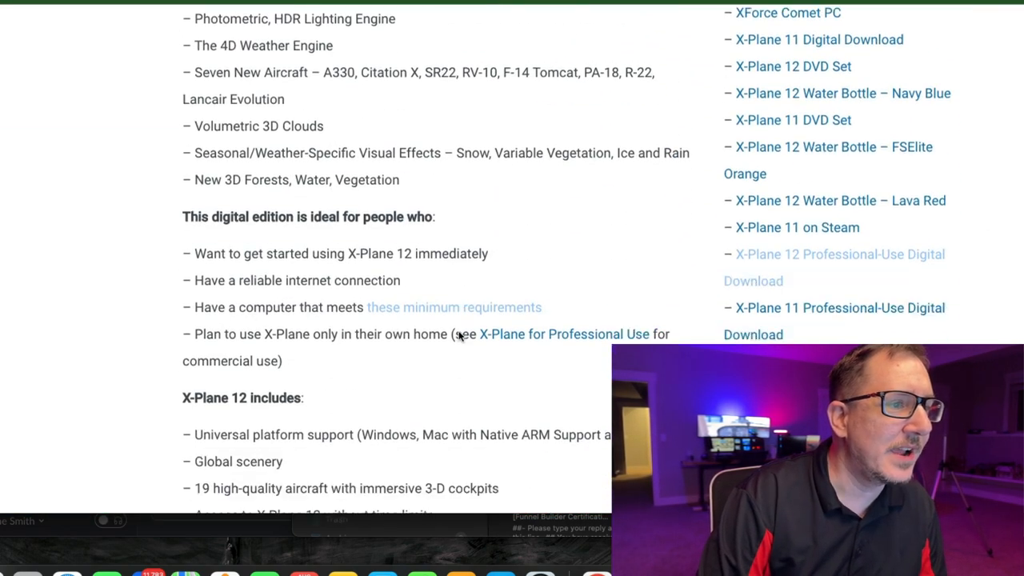
scroll("down", 3)
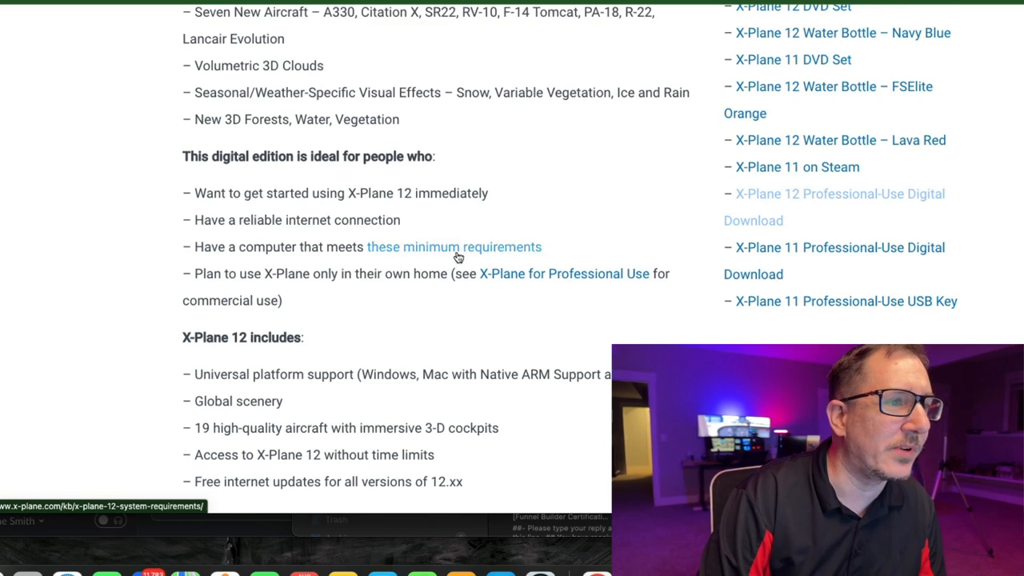
mouse_move(458, 251)
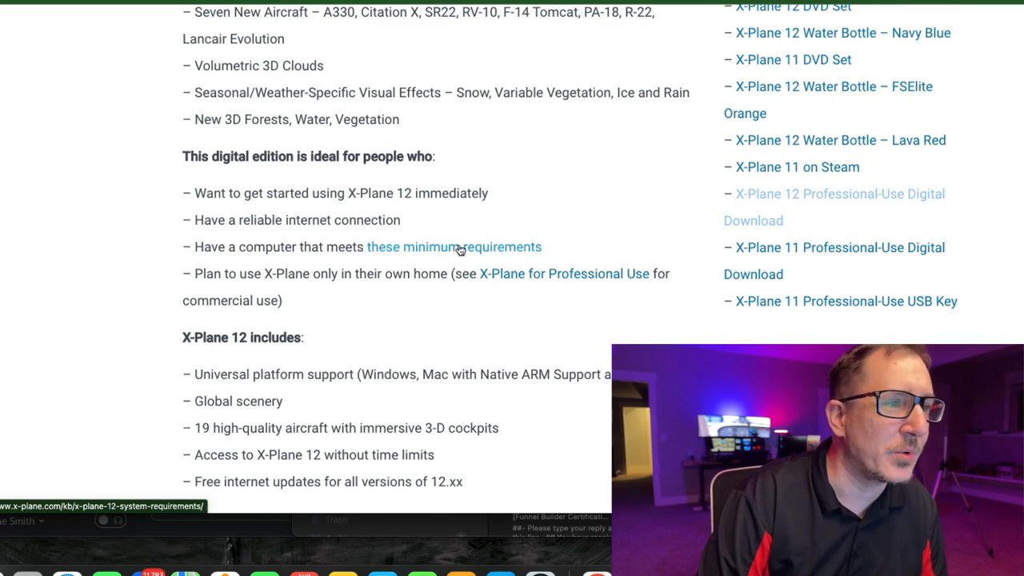
Open the 'these minimum requirements' article and scroll through the minimum and recommended hardware.
left_click(454, 246)
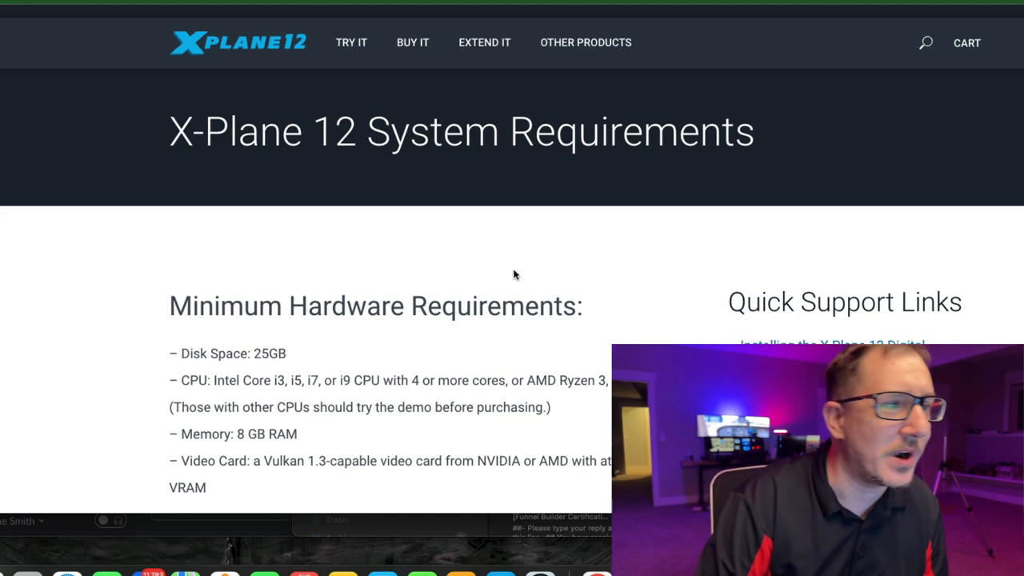
scroll("down", 3)
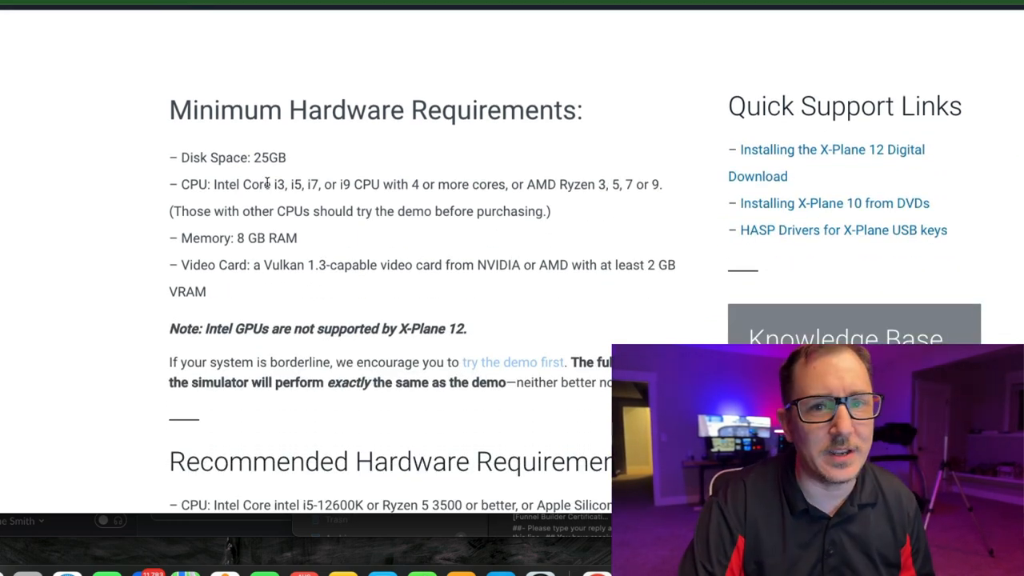
scroll("down", 3)
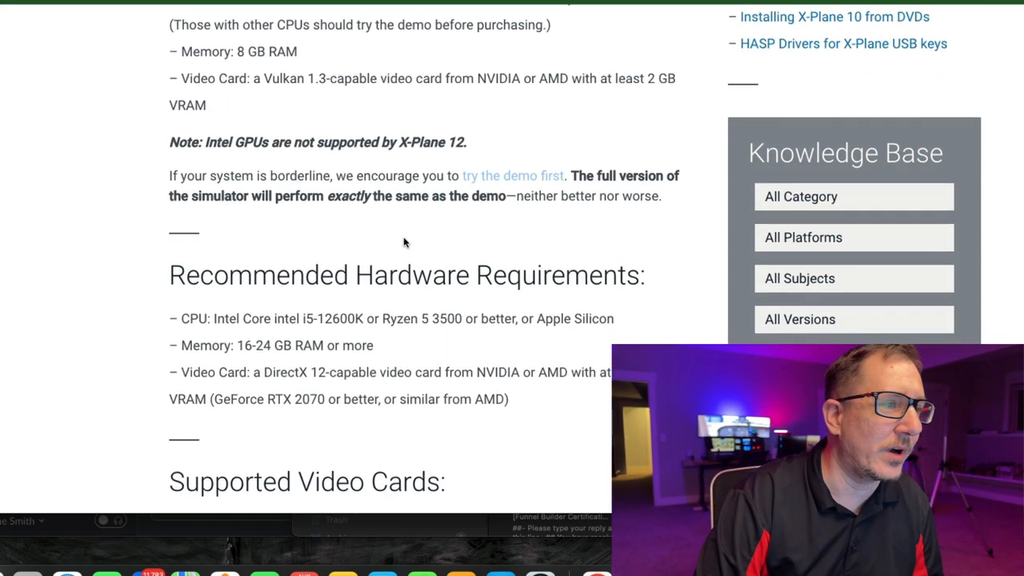
scroll("down", 3)
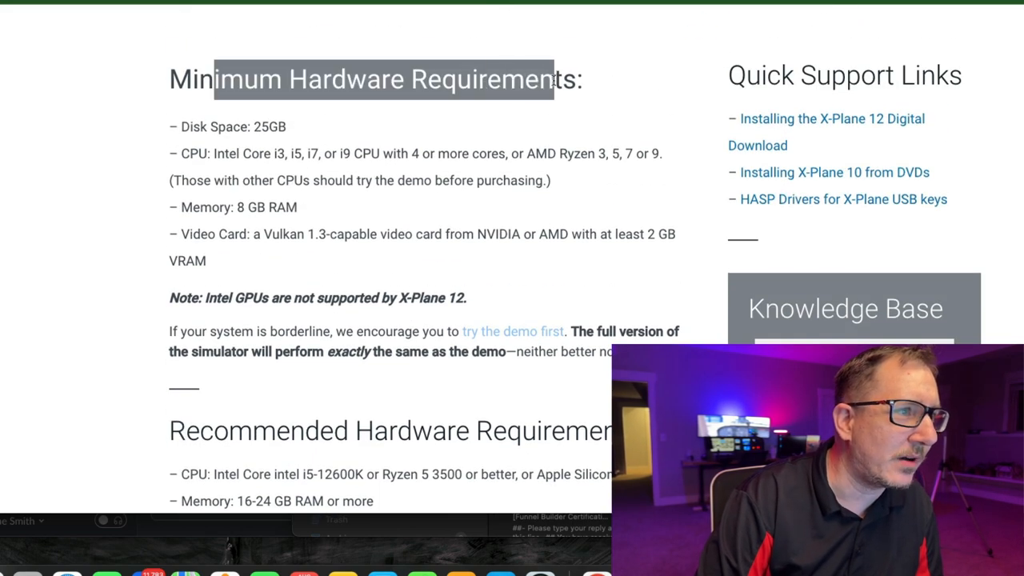
scroll("down", 3)
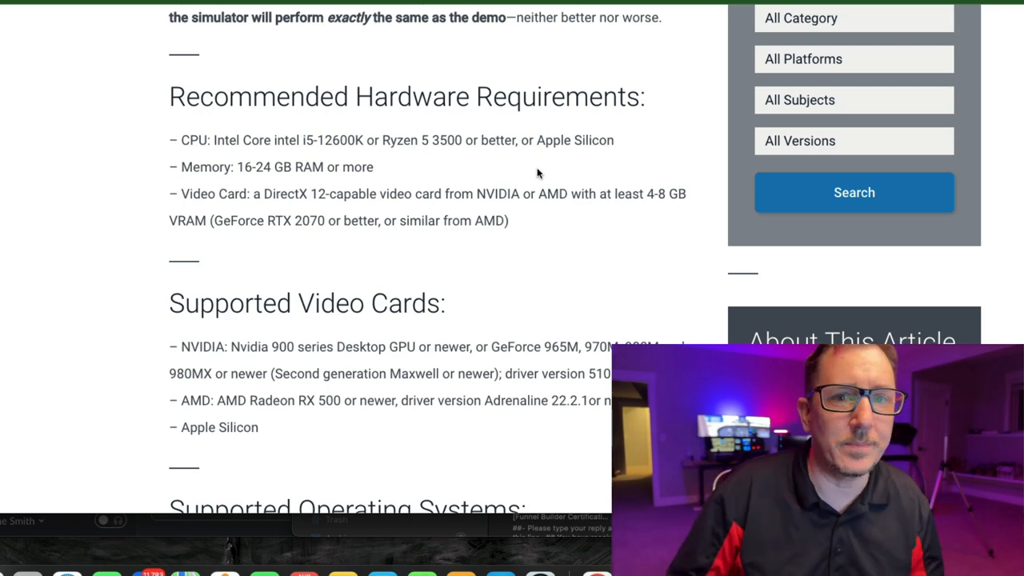
mouse_move(287, 137)
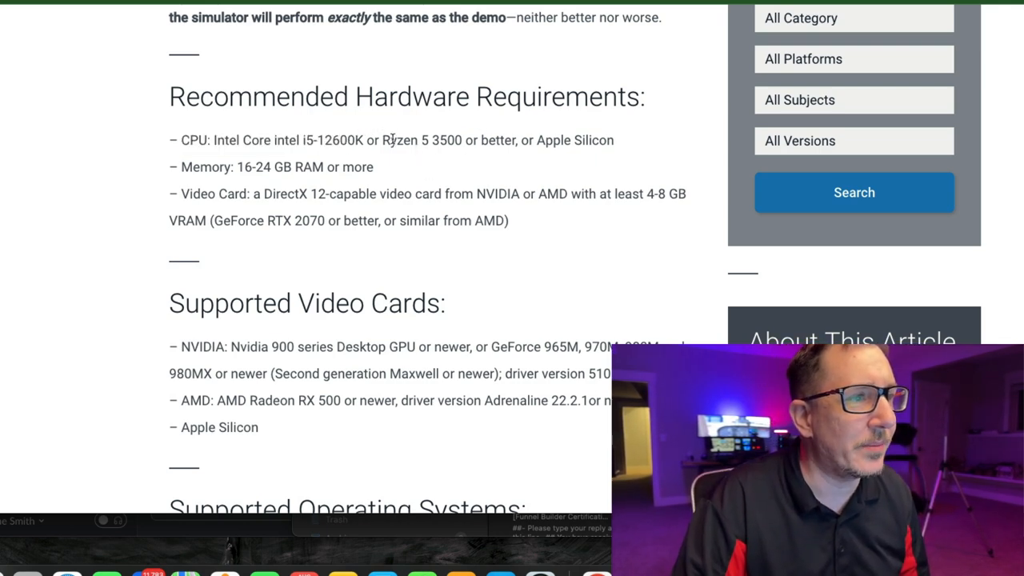
Highlight Apple Silicon as a recommended CPU and the recommended memory requirement.
left_click_drag(382, 140, 480, 140)
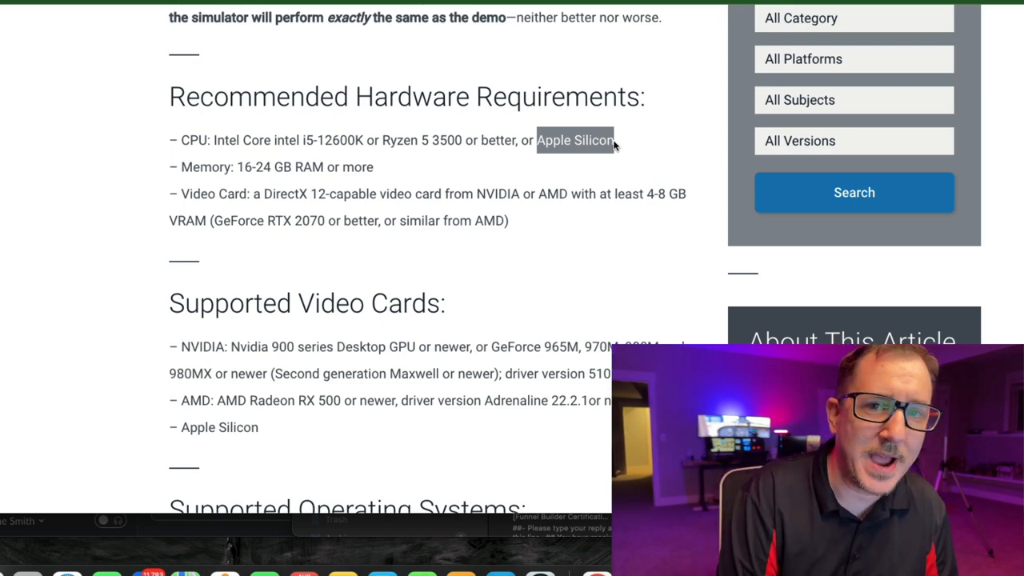
mouse_move(586, 157)
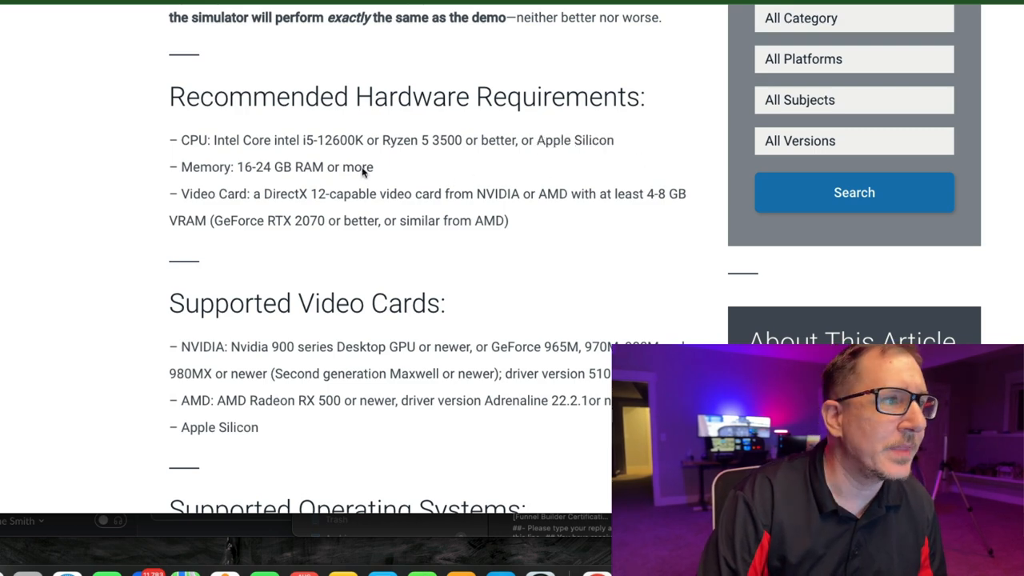
mouse_move(200, 160)
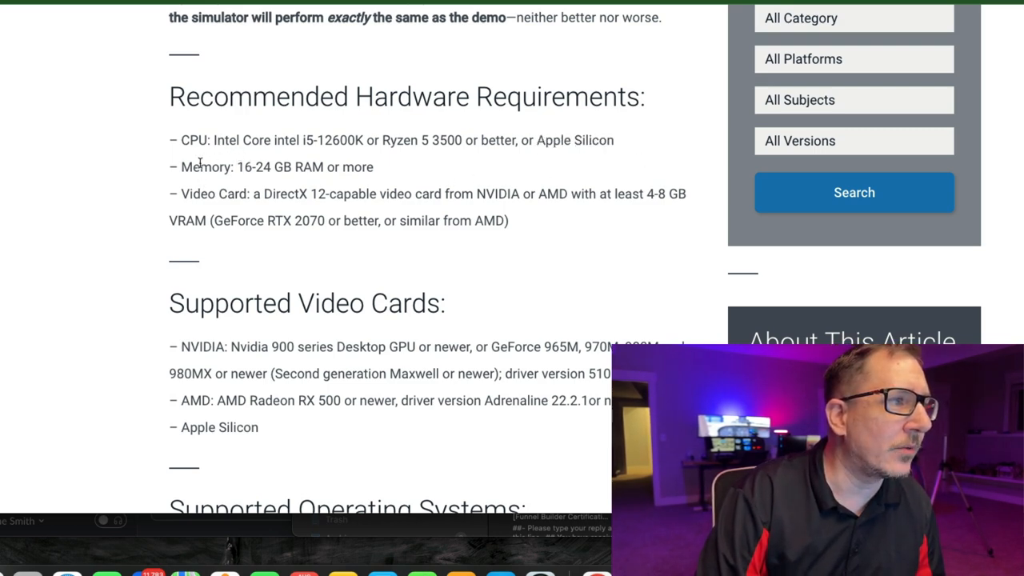
double_click(206, 166)
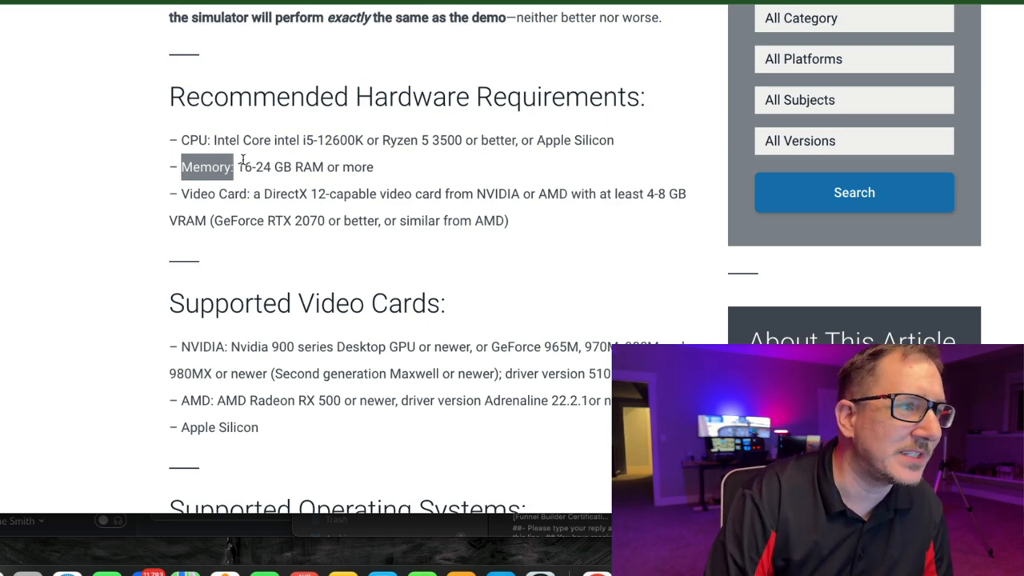
double_click(253, 166)
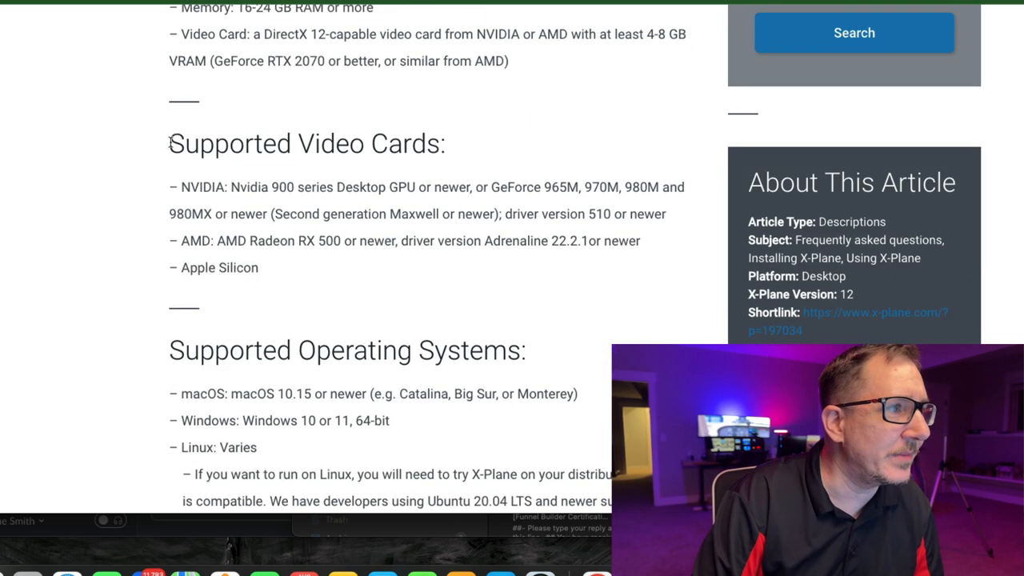
left_click_drag(169, 143, 639, 240)
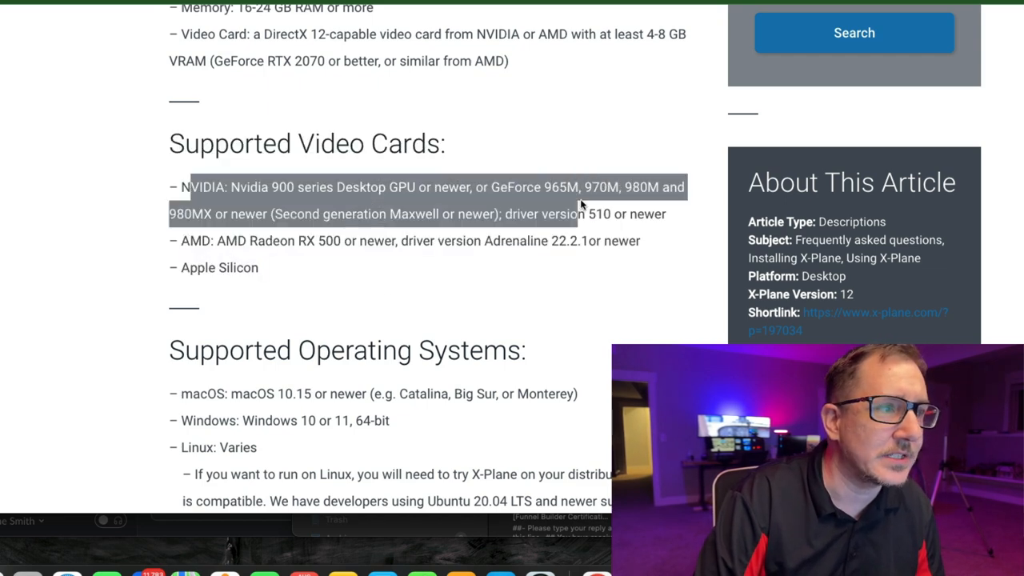
scroll("down", 3)
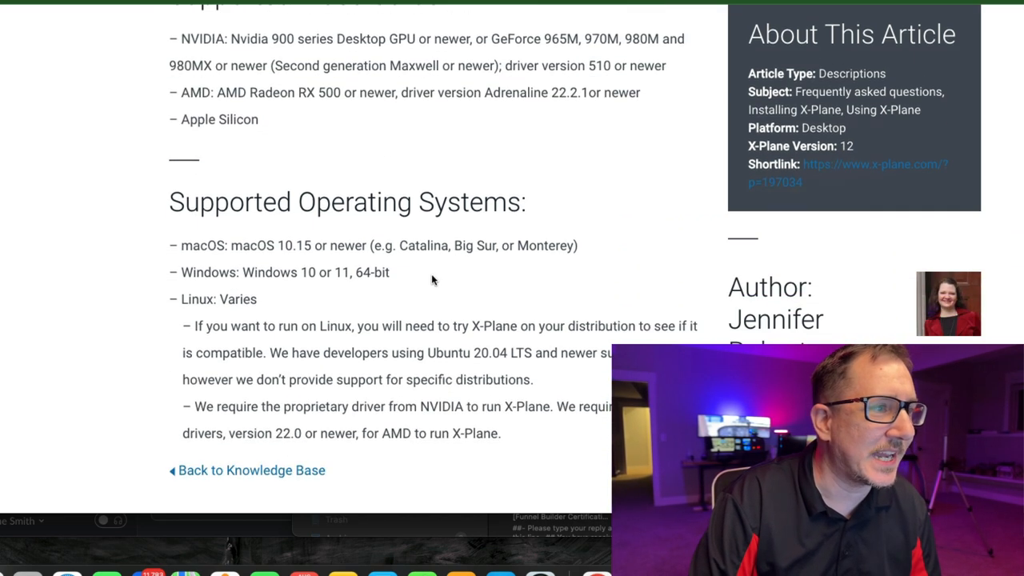
mouse_move(444, 224)
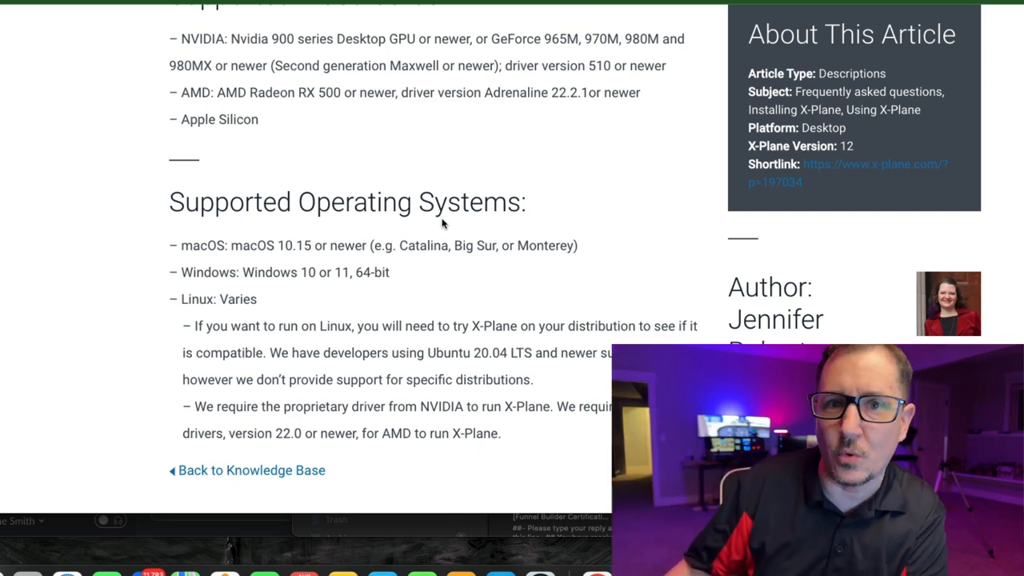
mouse_move(472, 116)
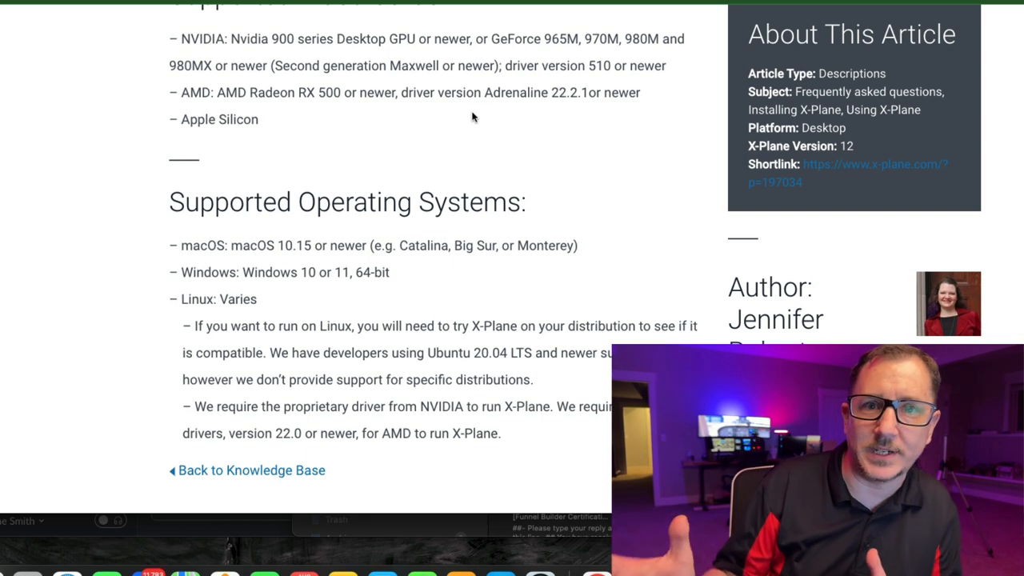
scroll("down", 3)
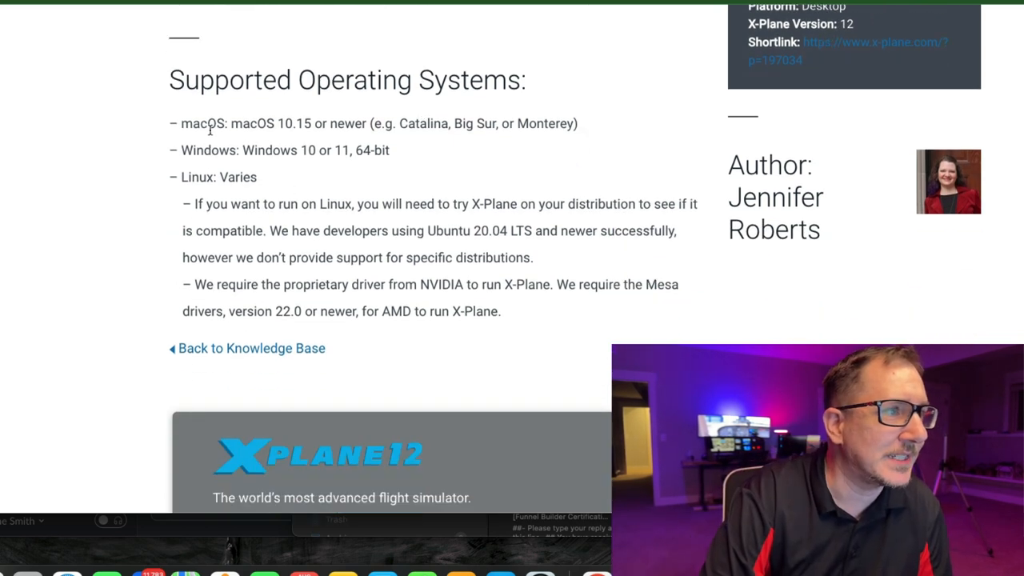
left_click_drag(198, 123, 367, 123)
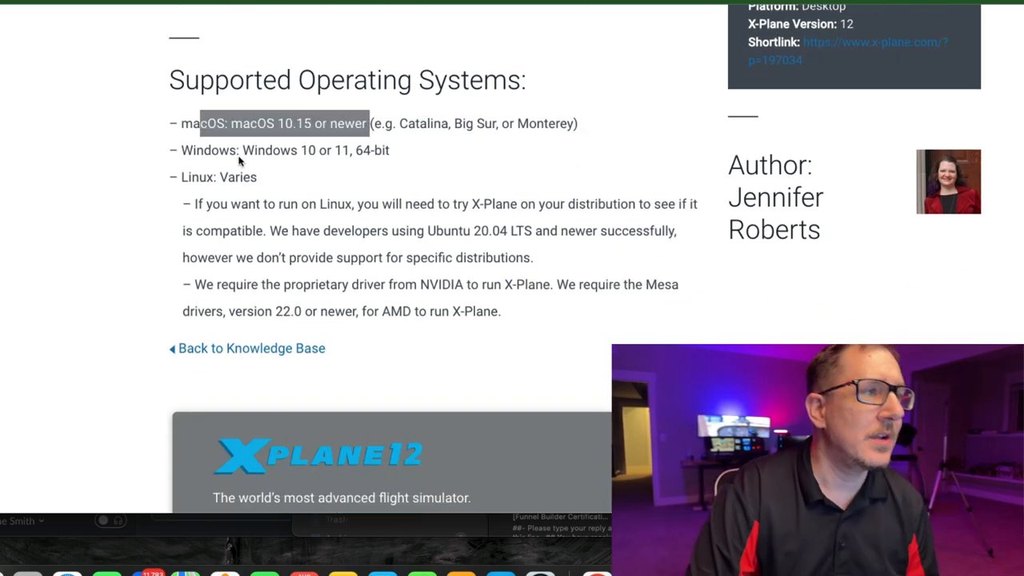
left_click_drag(236, 150, 389, 150)
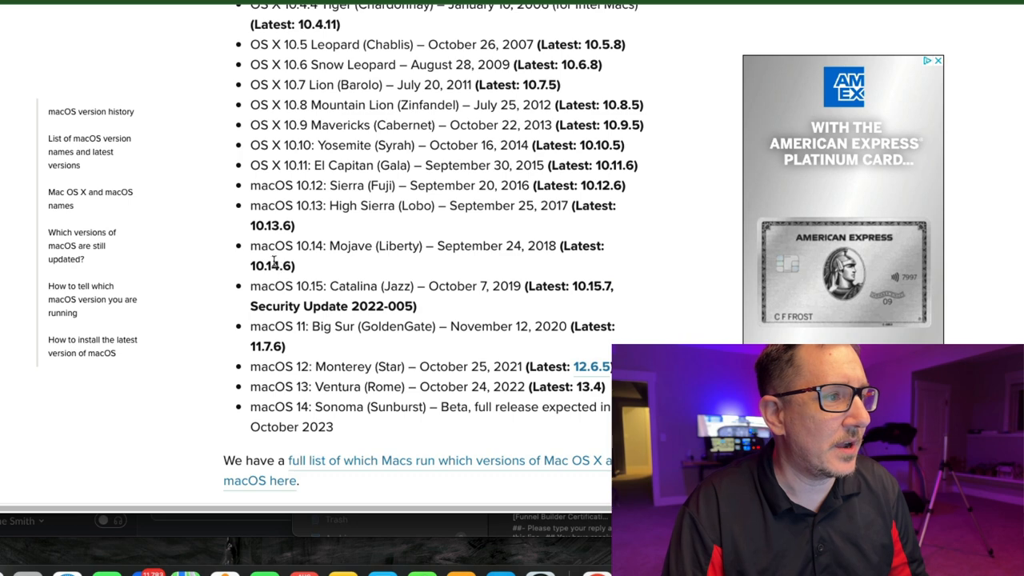
Highlight the macOS 10.15 Catalina entry in the version history list.
left_click_drag(275, 286, 460, 285)
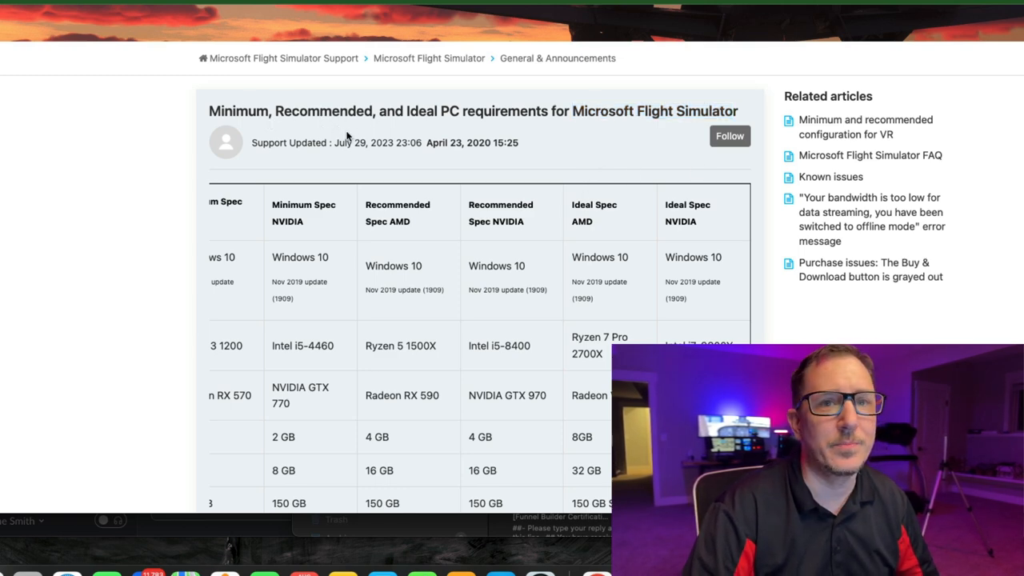
mouse_move(250, 78)
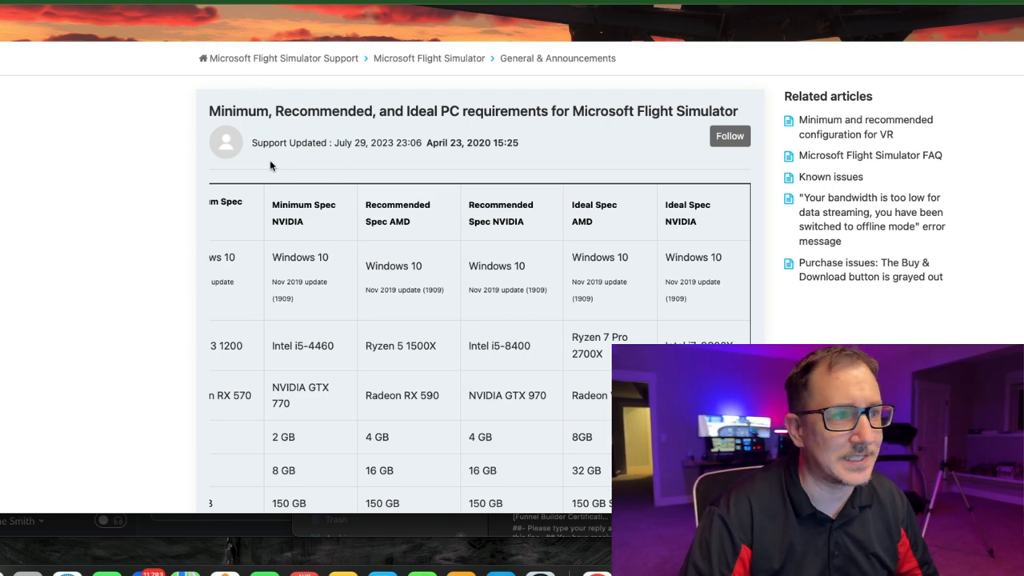
scroll("down", 3)
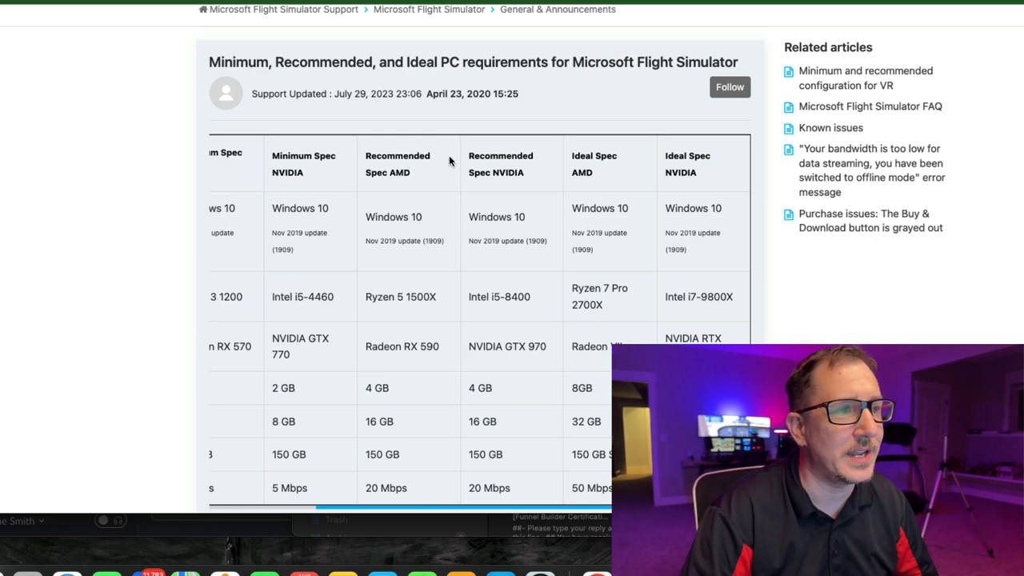
left_click_drag(364, 155, 532, 156)
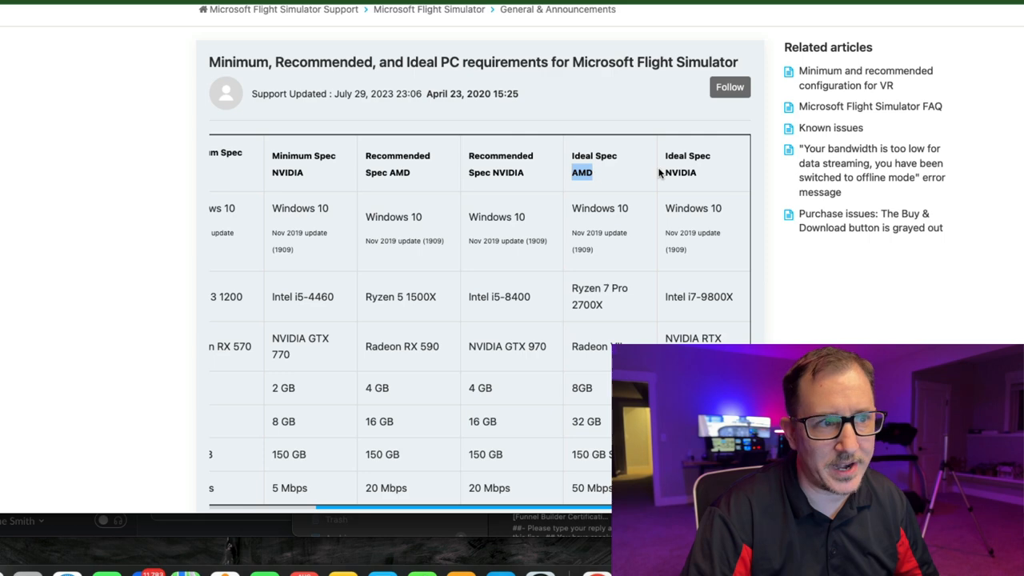
mouse_move(608, 177)
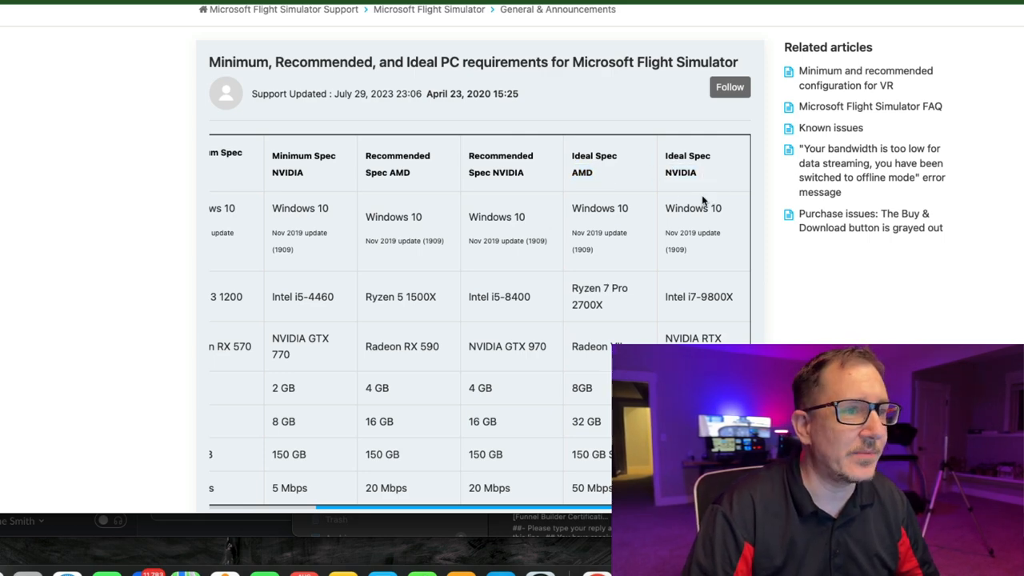
double_click(692, 208)
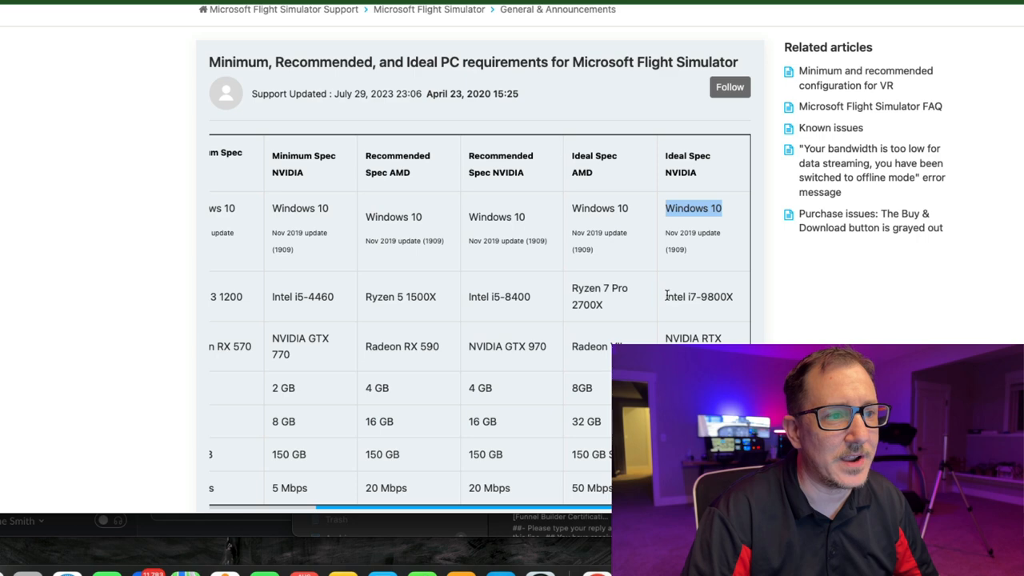
double_click(698, 296)
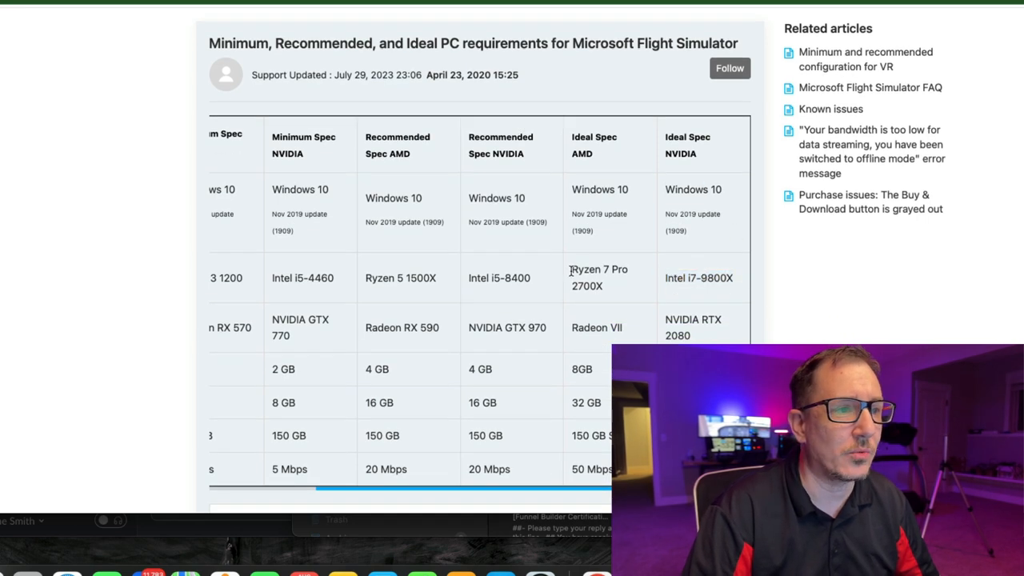
double_click(598, 269)
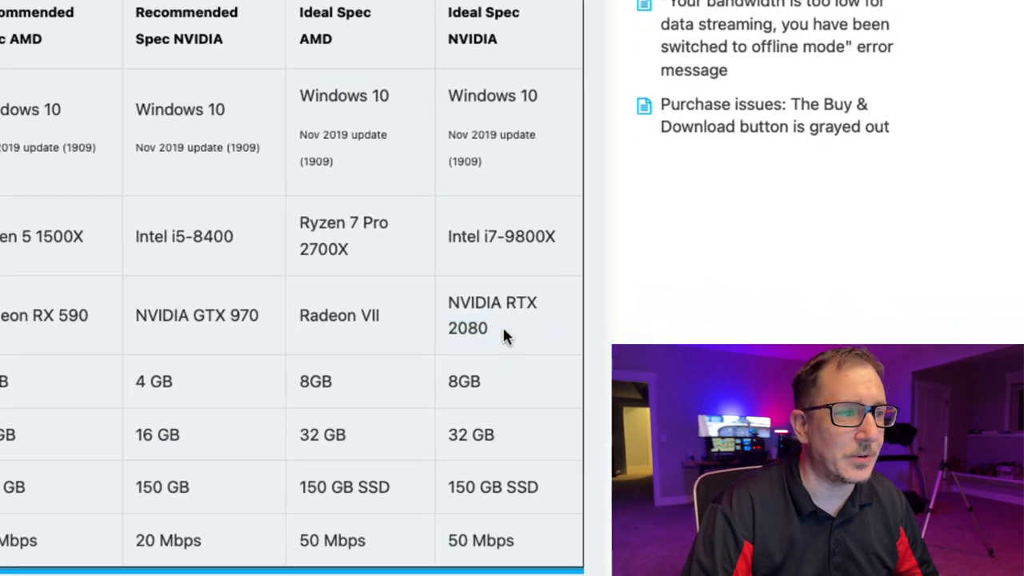
mouse_move(518, 346)
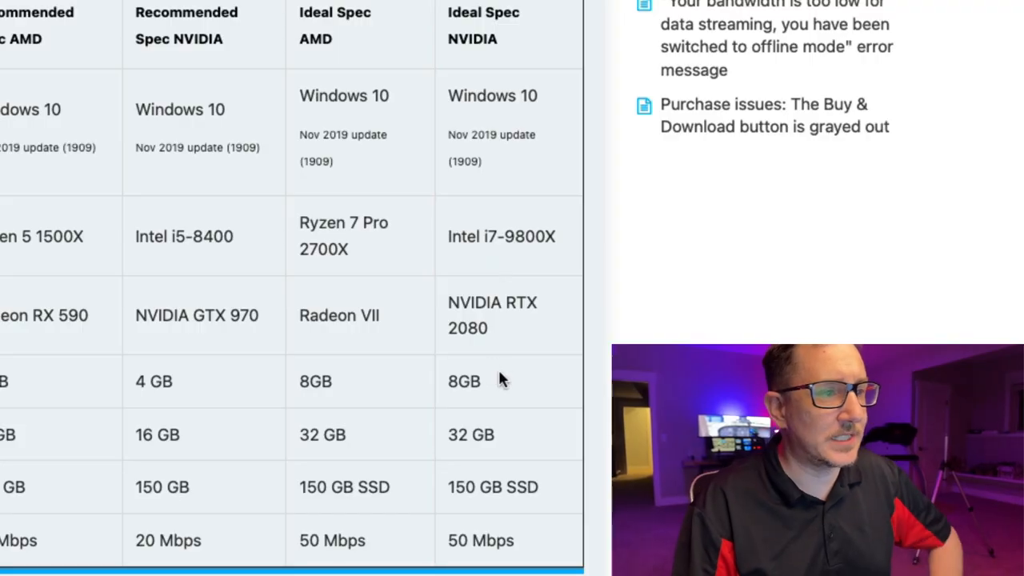
Mark the 8GB video memory ideal spec, then scroll the Ryzen 9 3900X vs i9-9900K comparison.
double_click(464, 380)
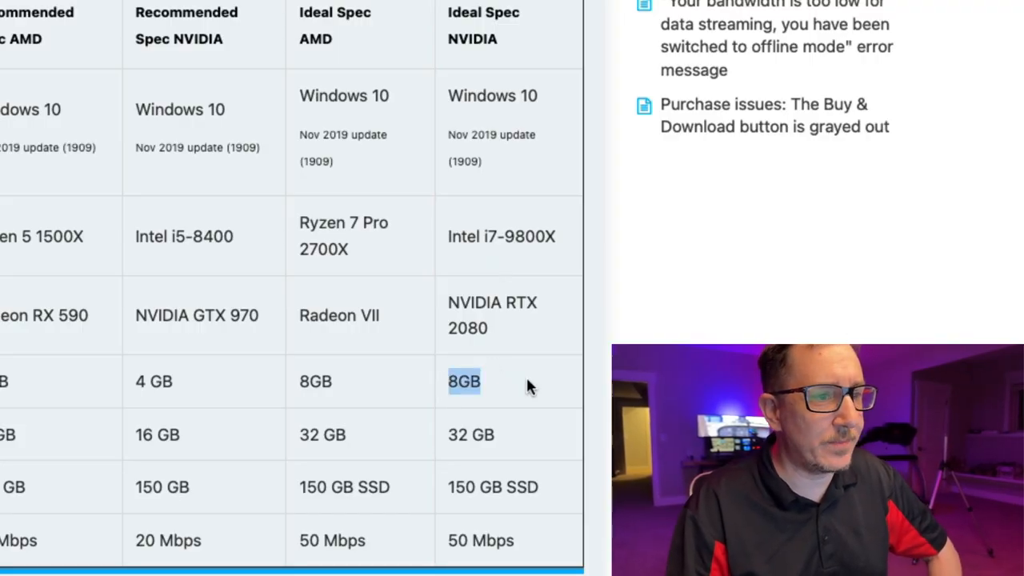
mouse_move(492, 382)
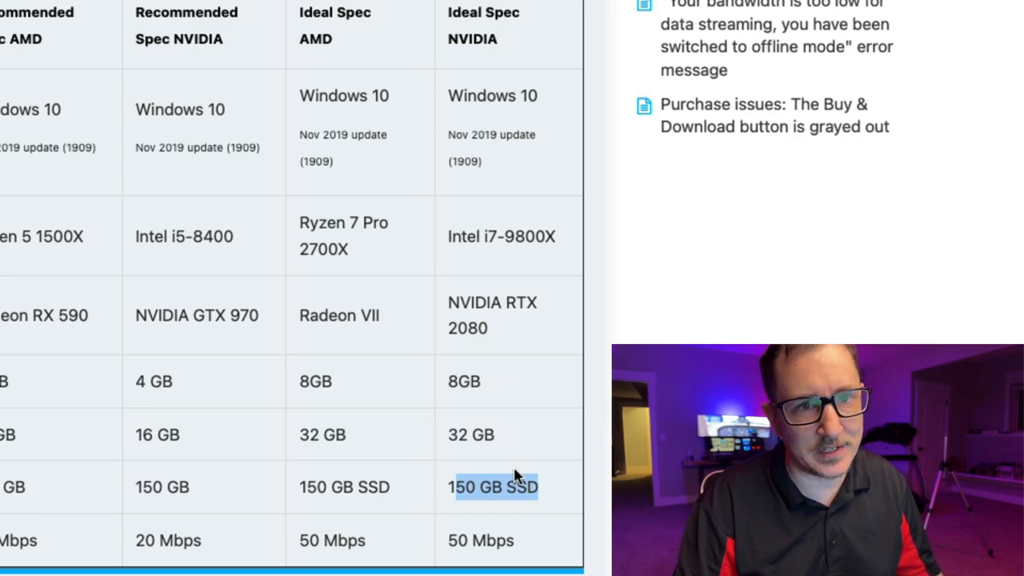
mouse_move(548, 438)
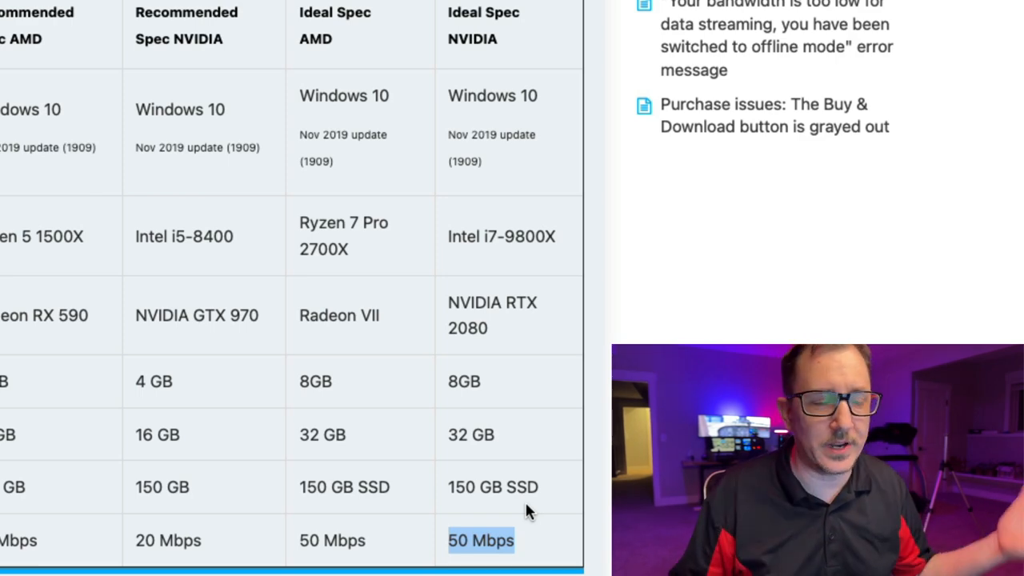
mouse_move(534, 286)
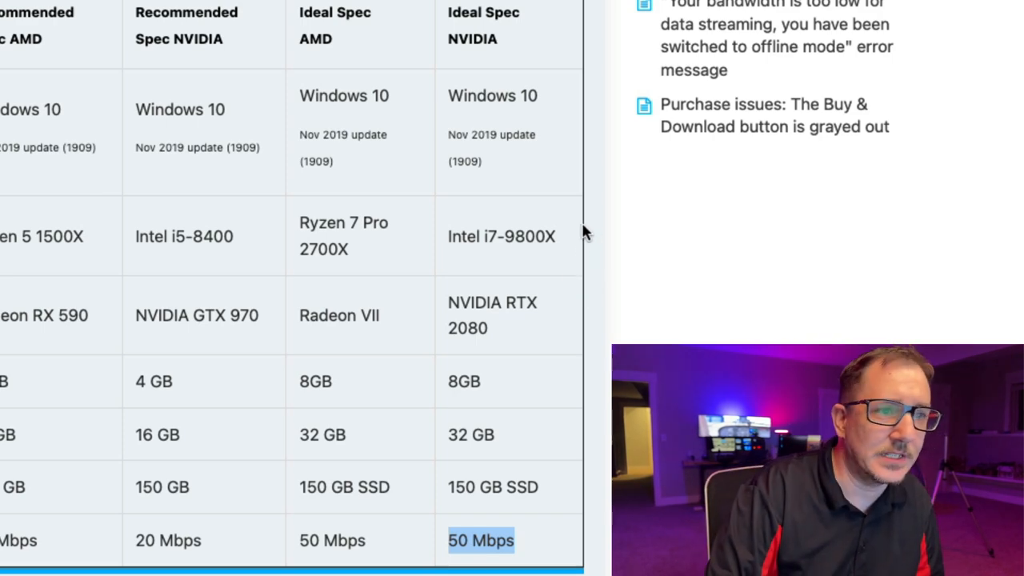
scroll("down", 3)
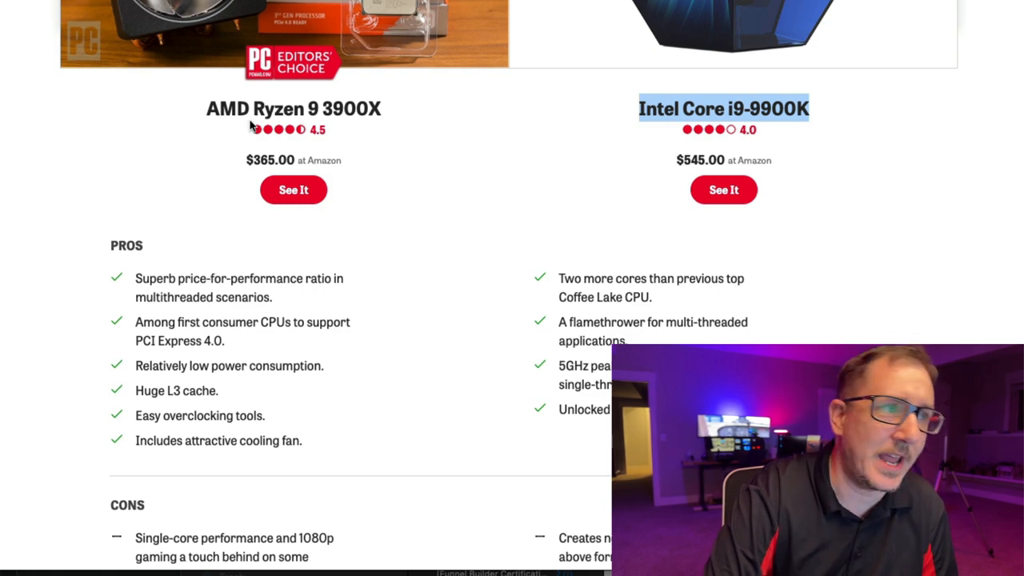
scroll("down", 3)
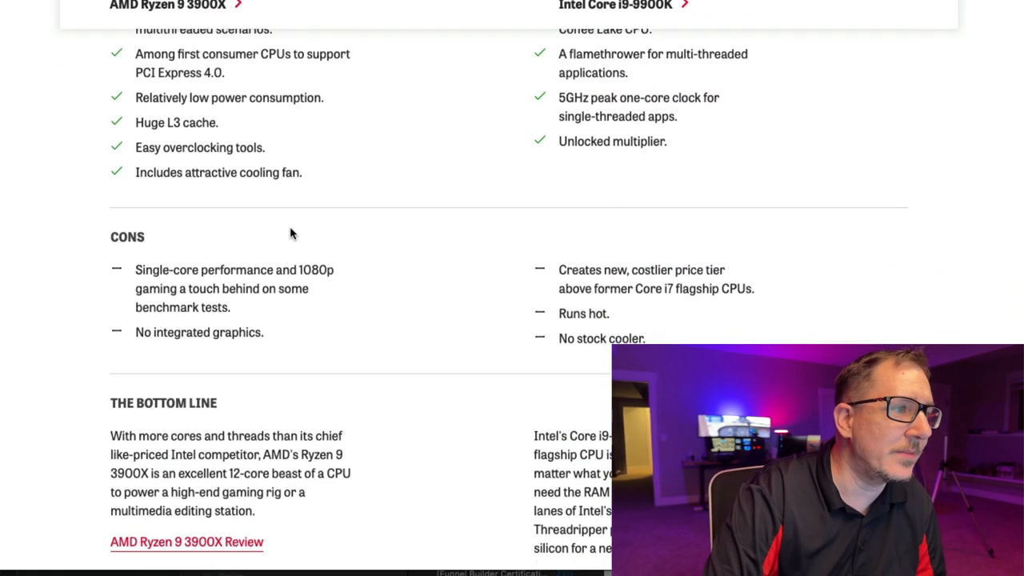
scroll("down", 3)
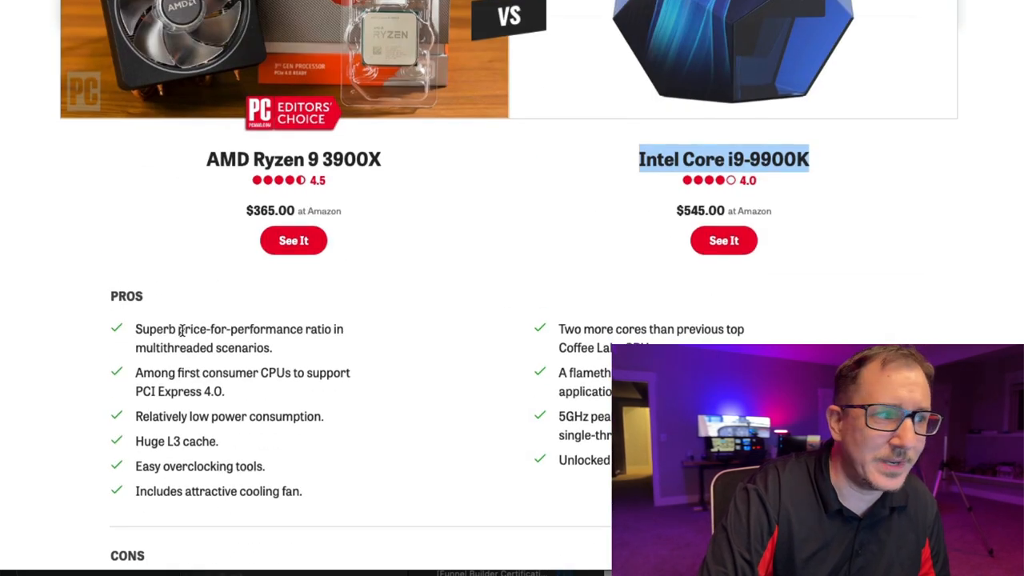
scroll("down", 3)
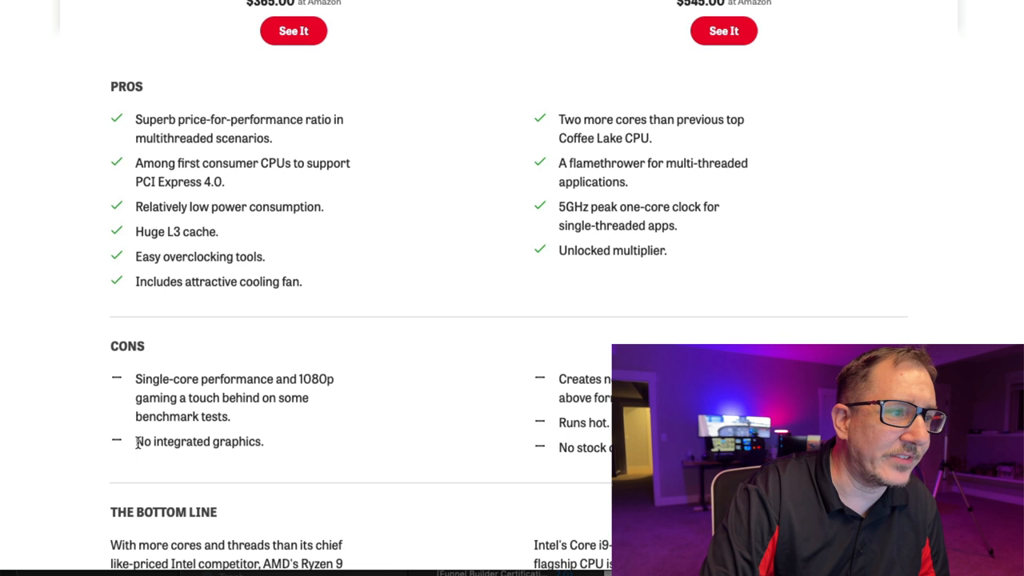
double_click(198, 440)
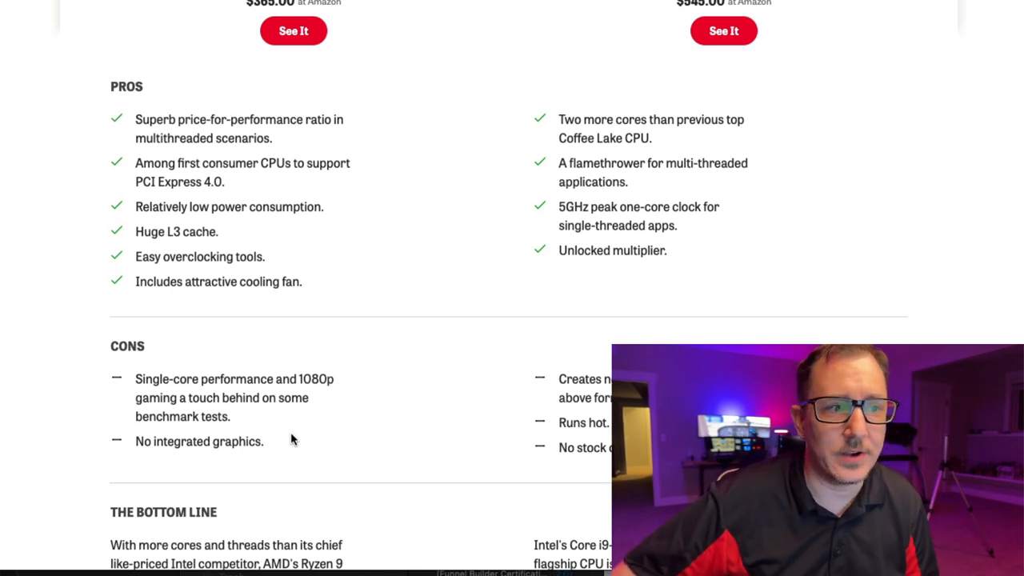
scroll("up", 3)
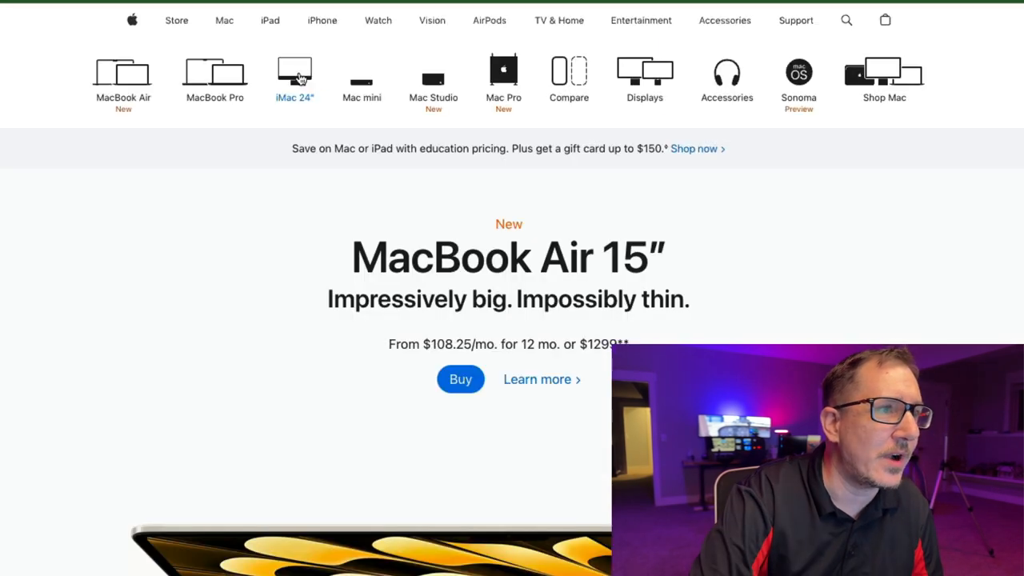
mouse_move(214, 80)
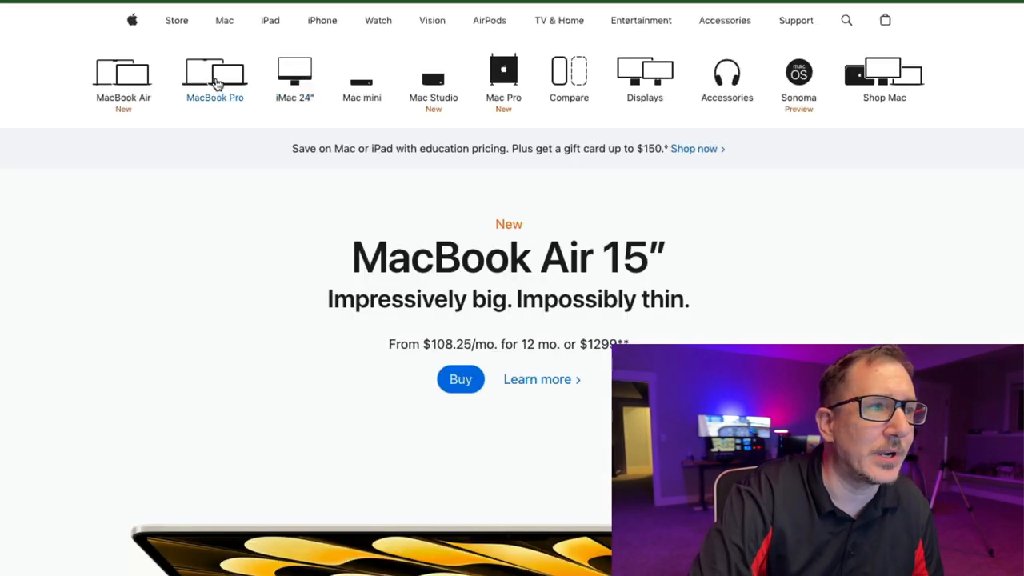
left_click(214, 76)
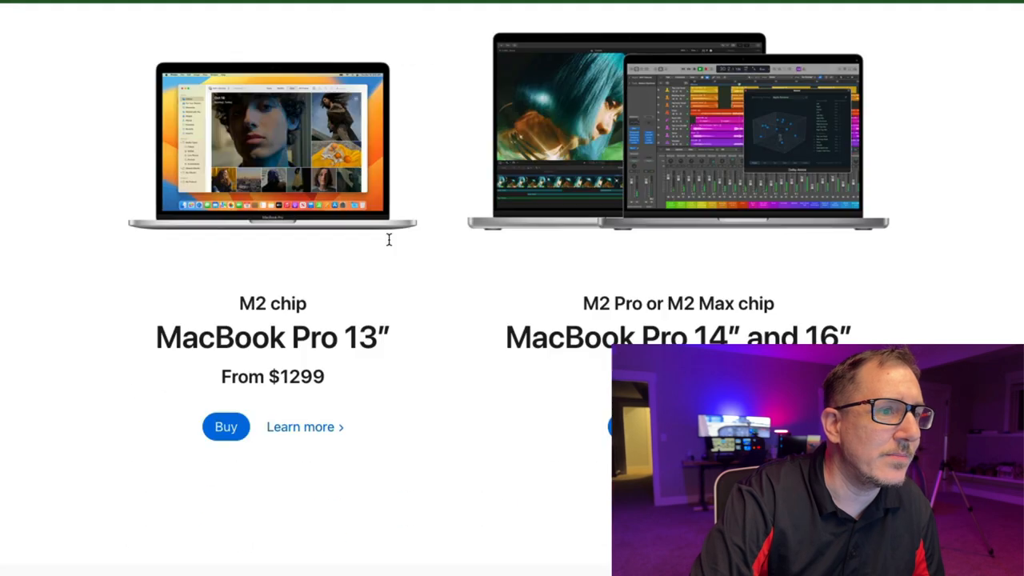
scroll("down", 3)
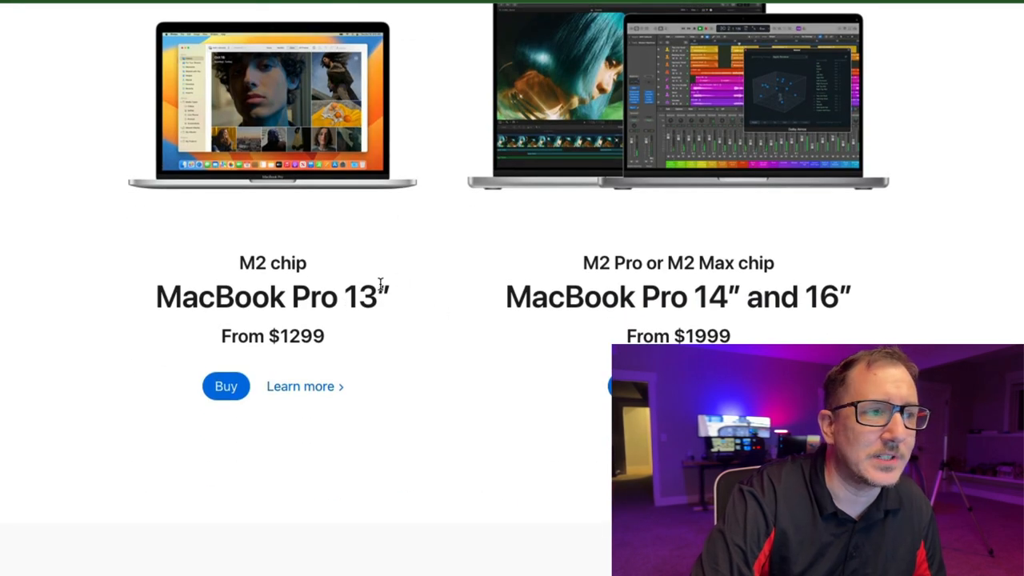
scroll("down", 3)
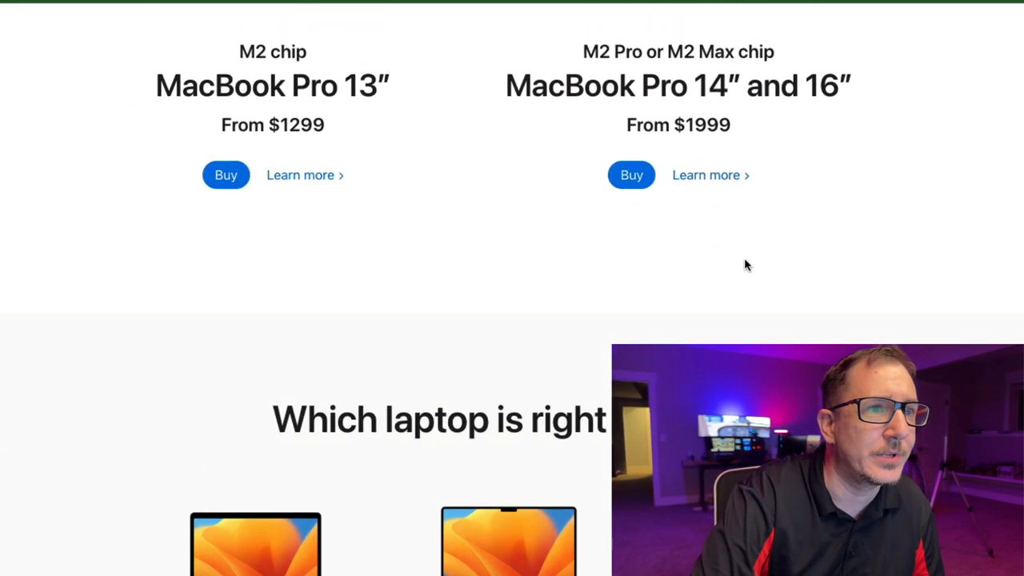
scroll("down", 3)
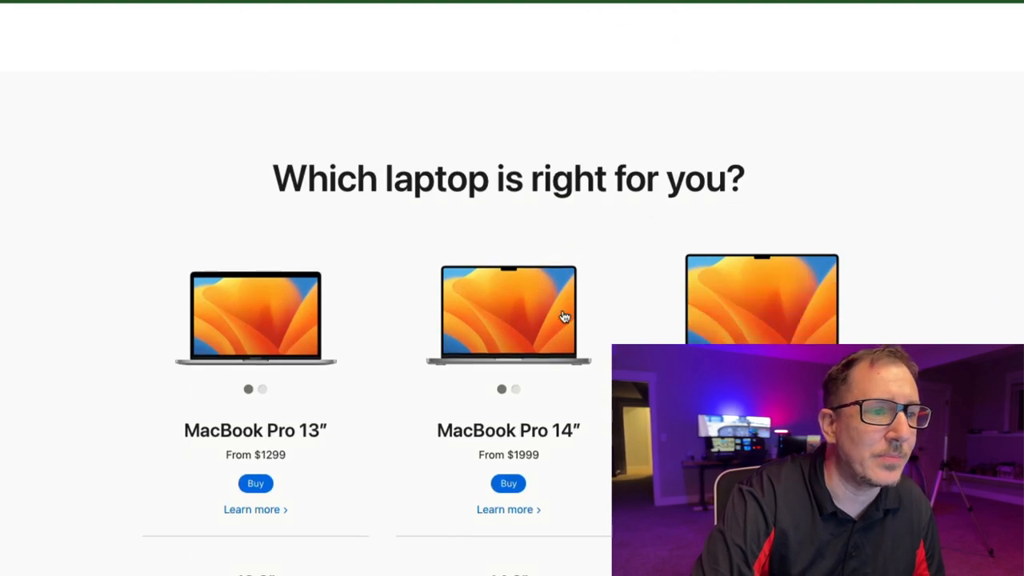
scroll("down", 3)
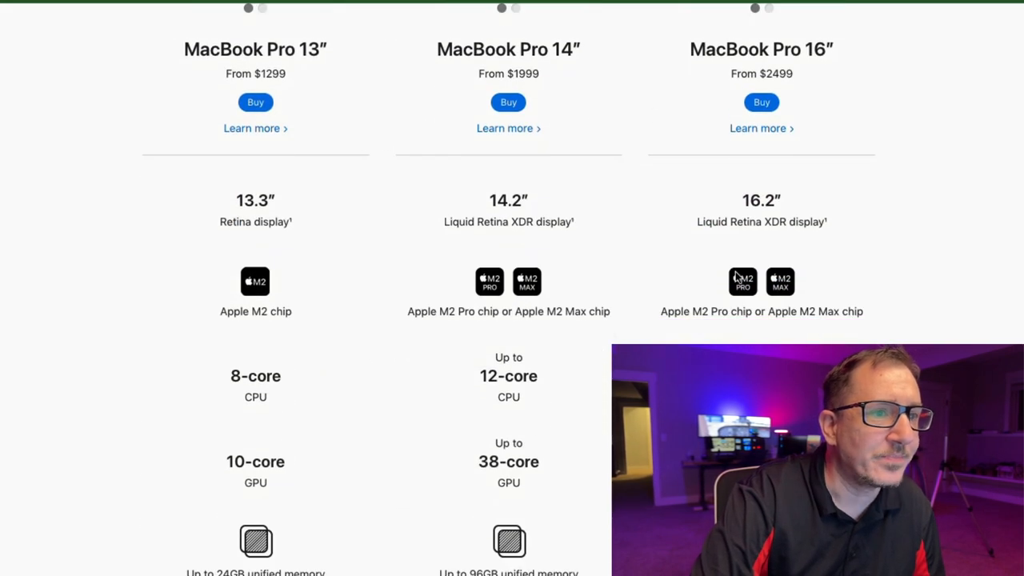
scroll("up", 3)
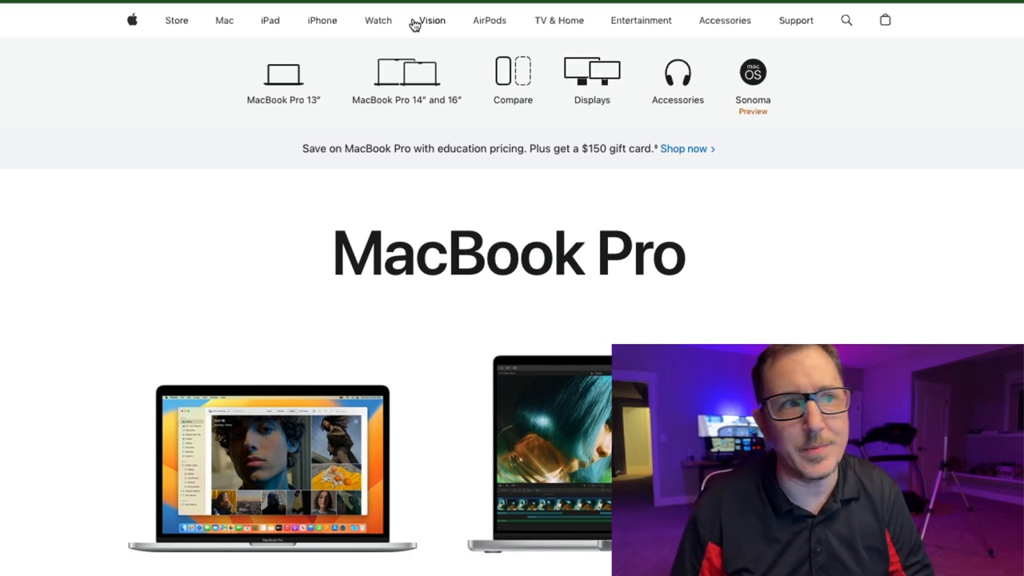
mouse_move(378, 40)
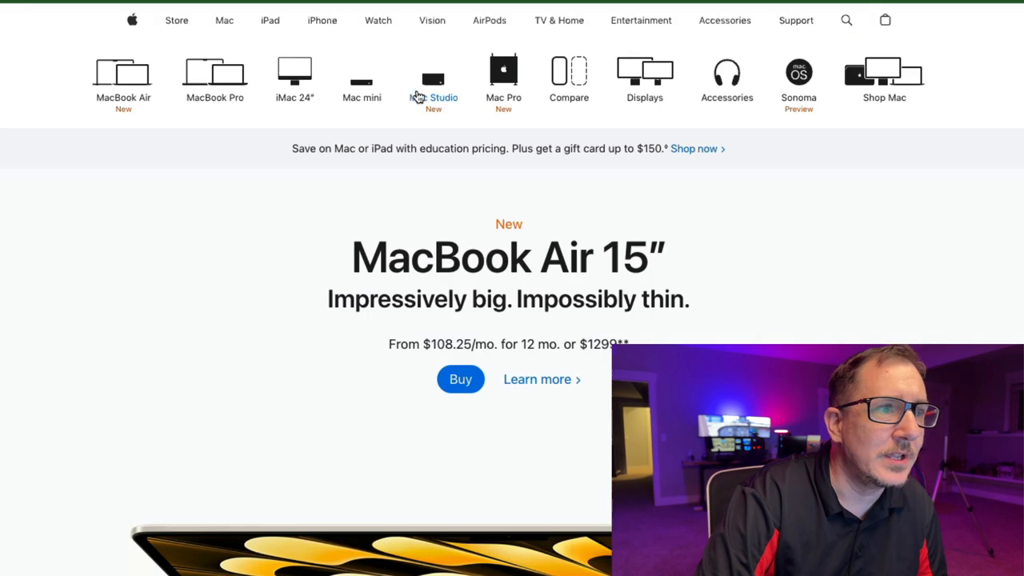
Open the Mac Studio overview page and scroll through its content.
left_click(434, 75)
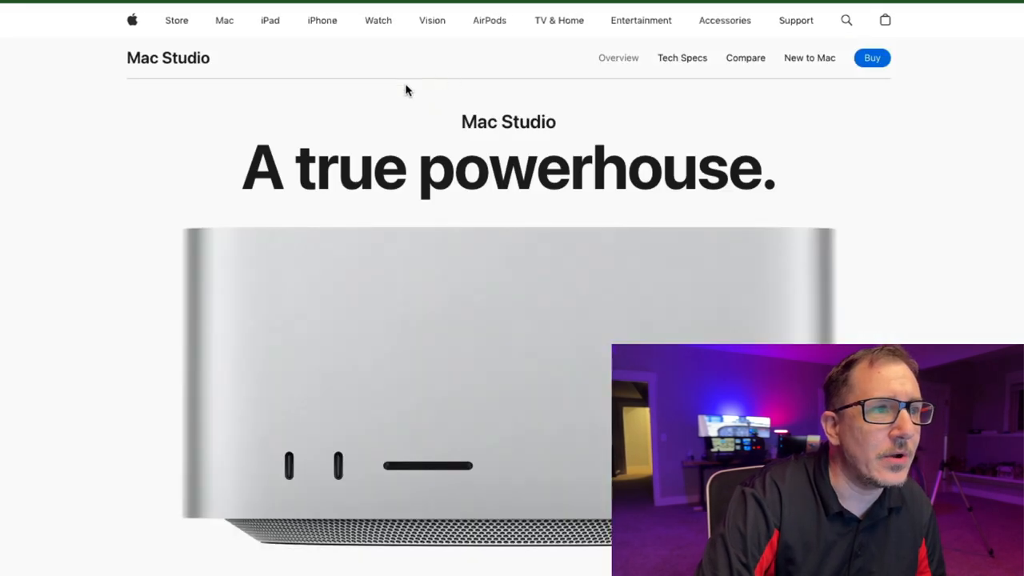
scroll("down", 3)
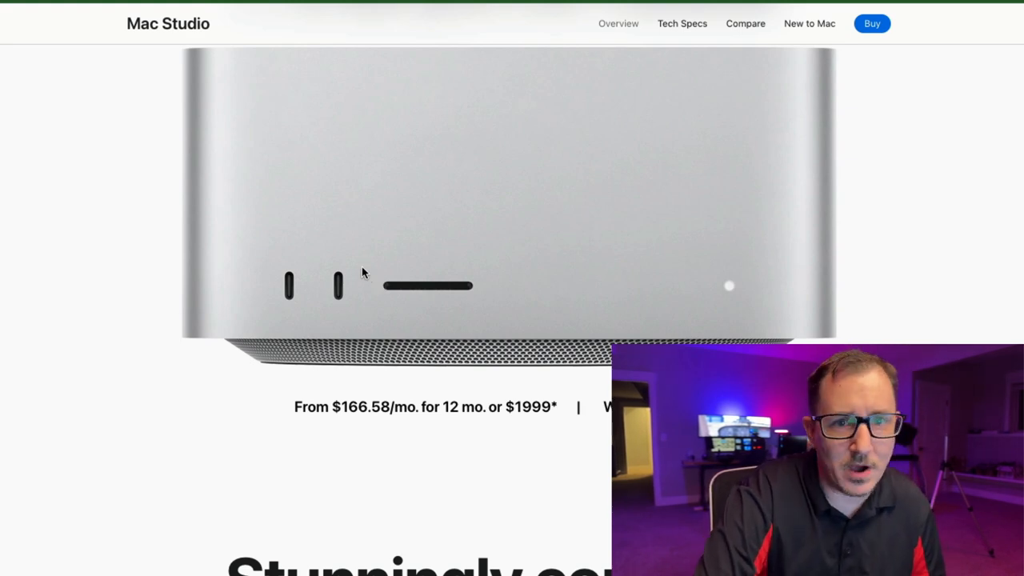
scroll("down", 3)
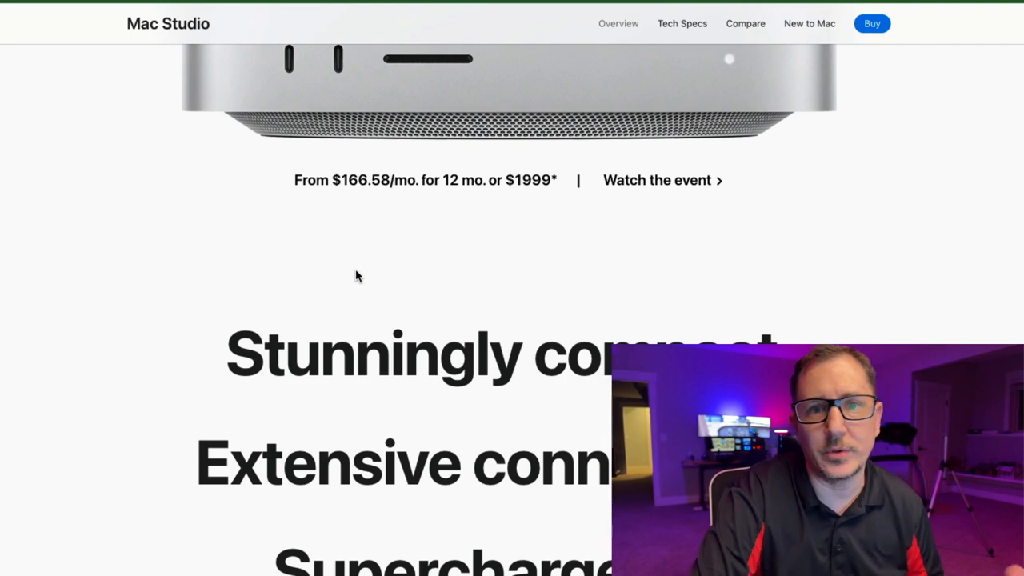
scroll("down", 3)
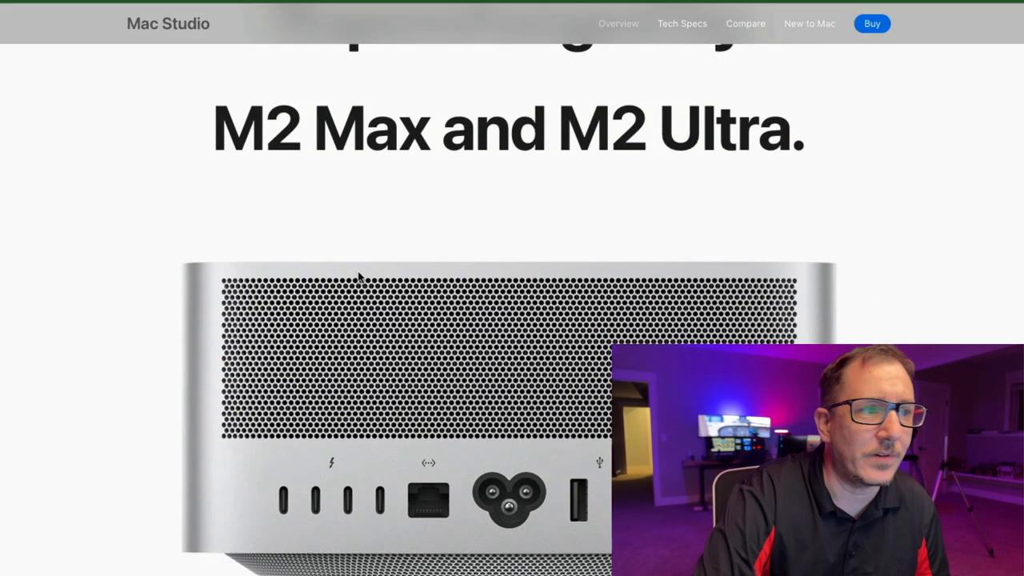
scroll("down", 3)
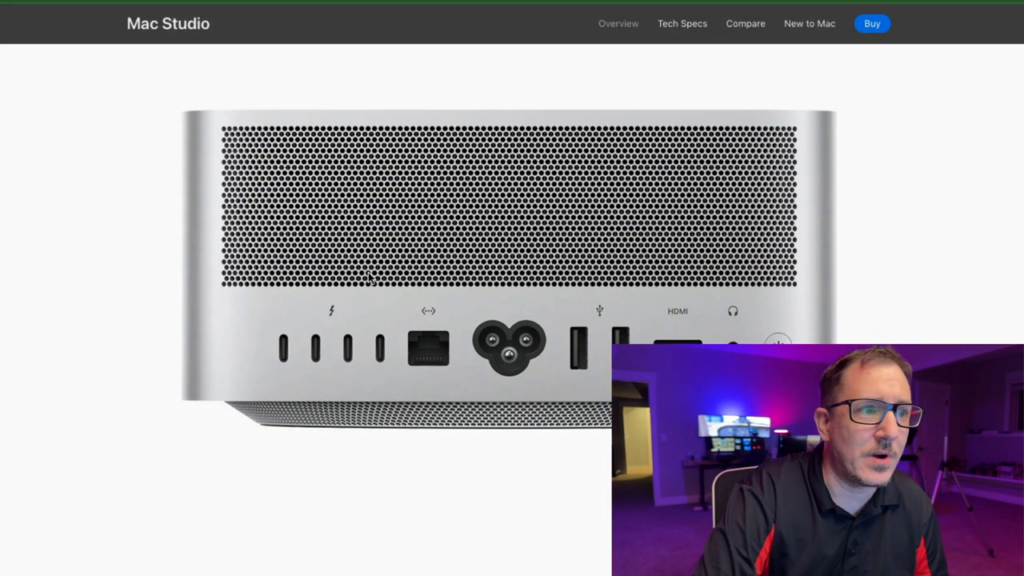
mouse_move(348, 288)
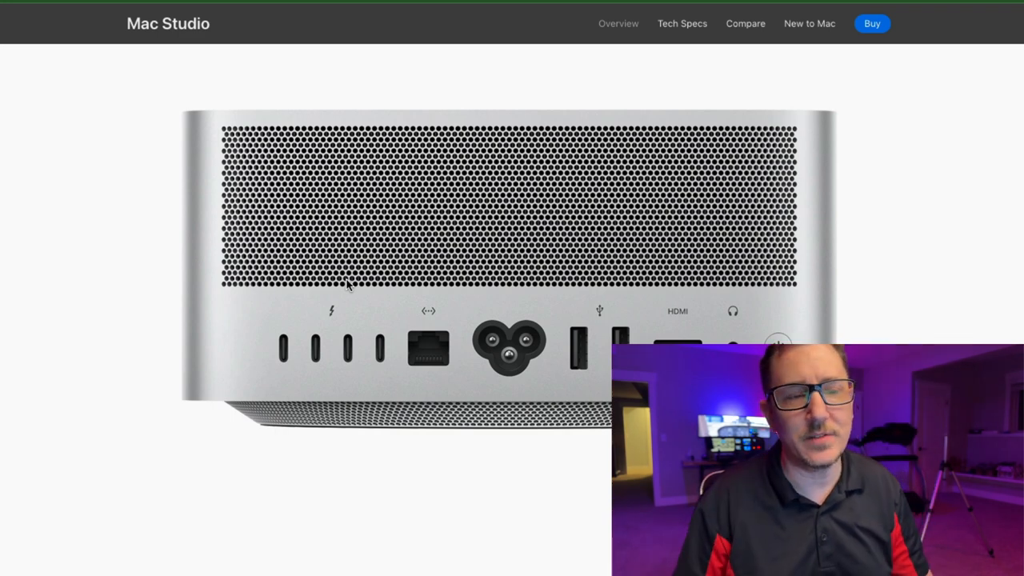
scroll("down", 3)
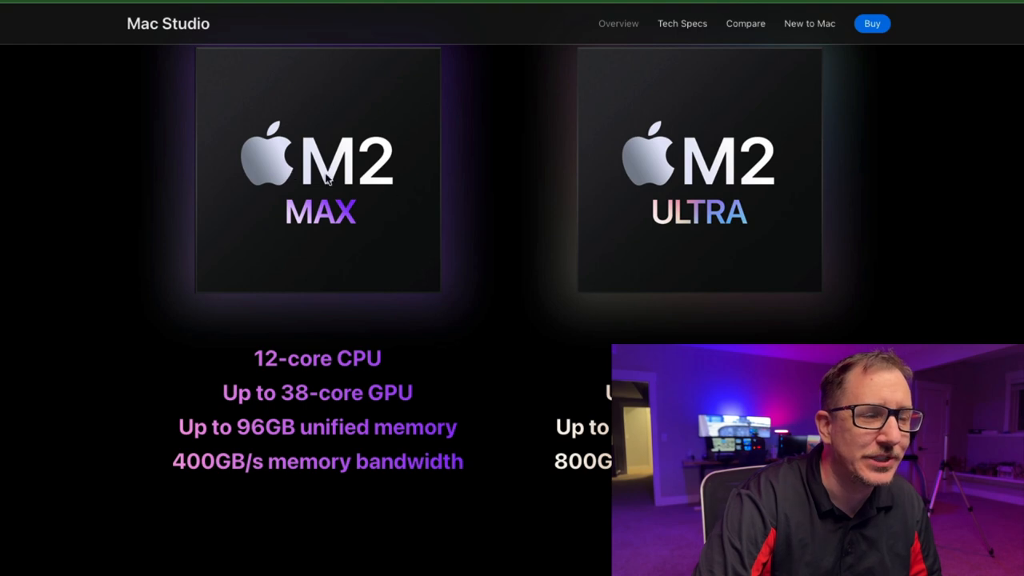
mouse_move(634, 162)
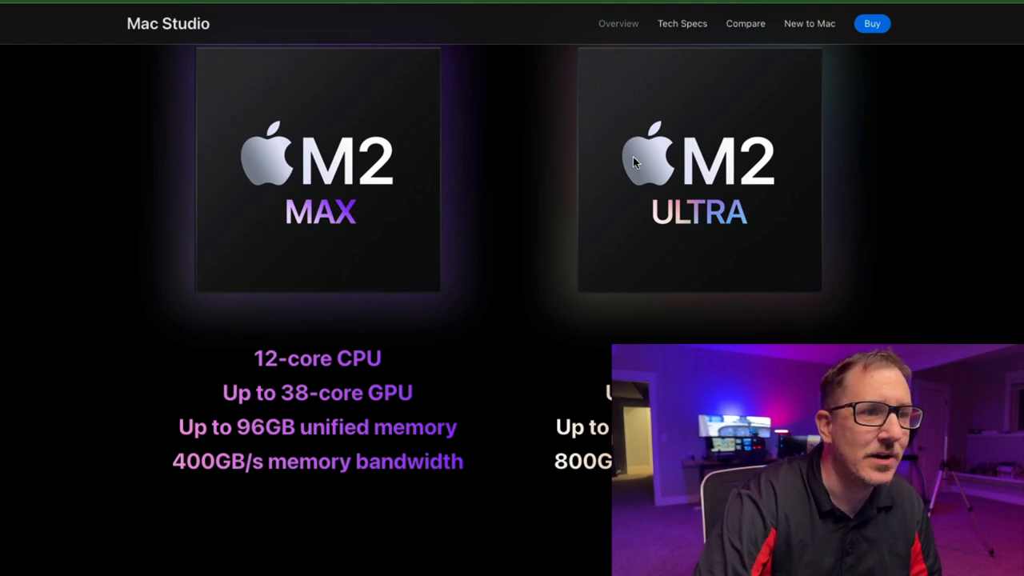
mouse_move(708, 172)
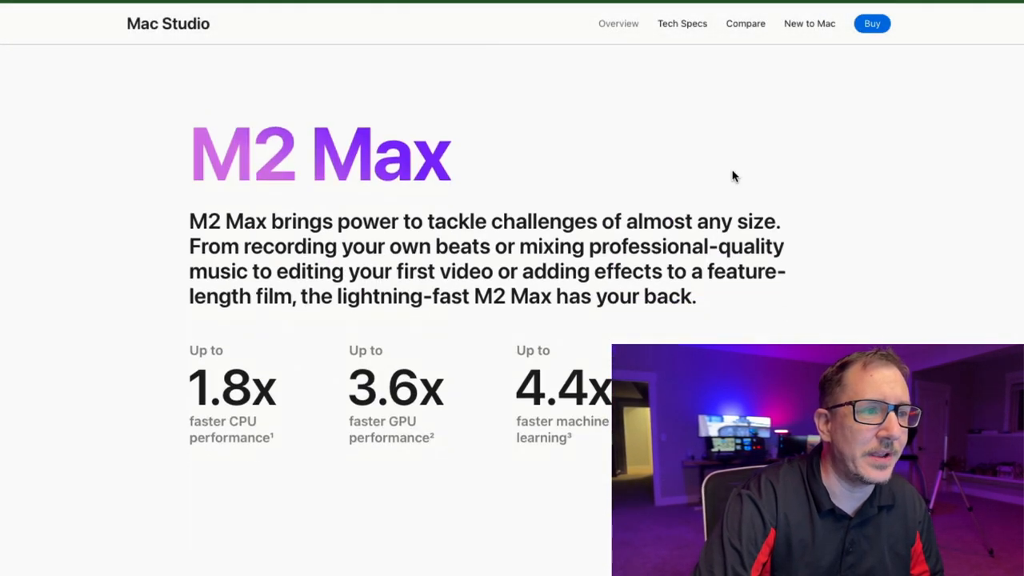
scroll("down", 3)
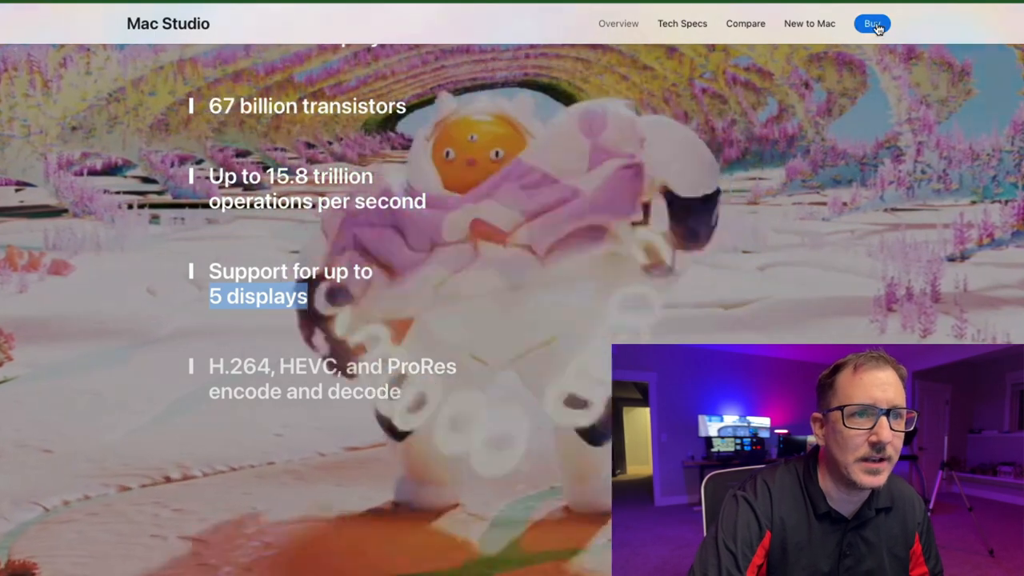
Start buying a Mac Studio and scroll the configurator down to the SSD storage options.
left_click(871, 23)
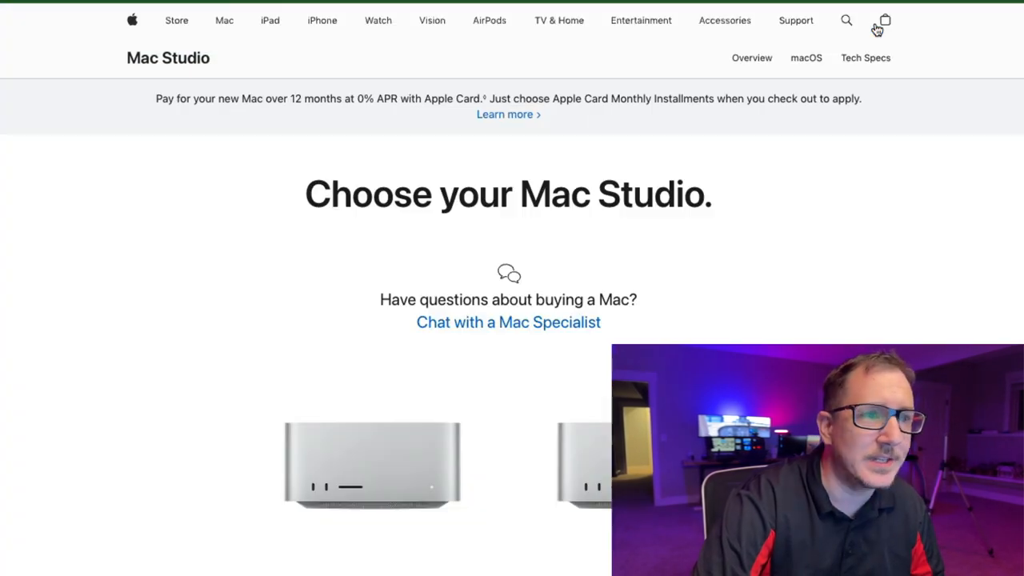
scroll("down", 3)
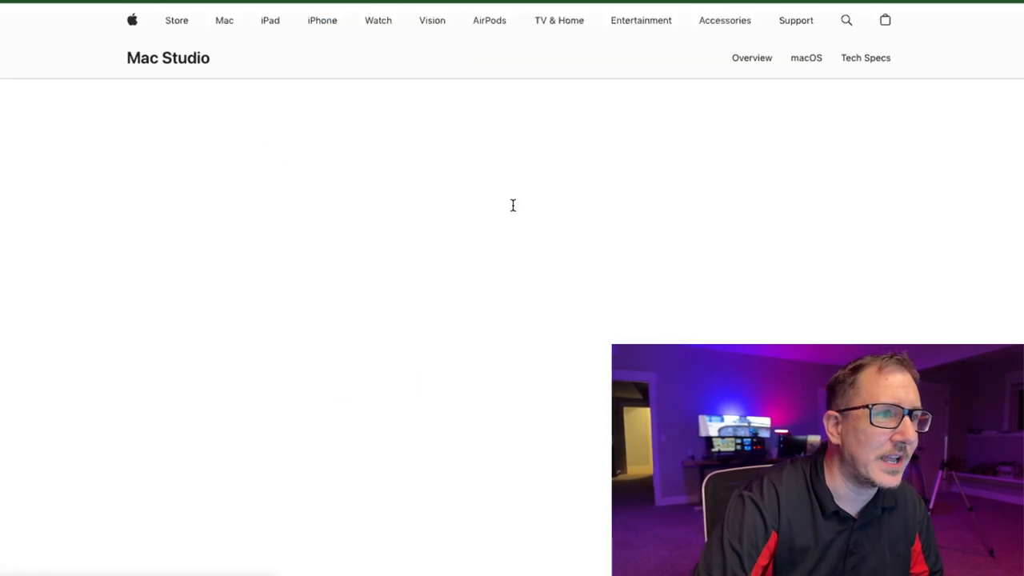
scroll("down", 3)
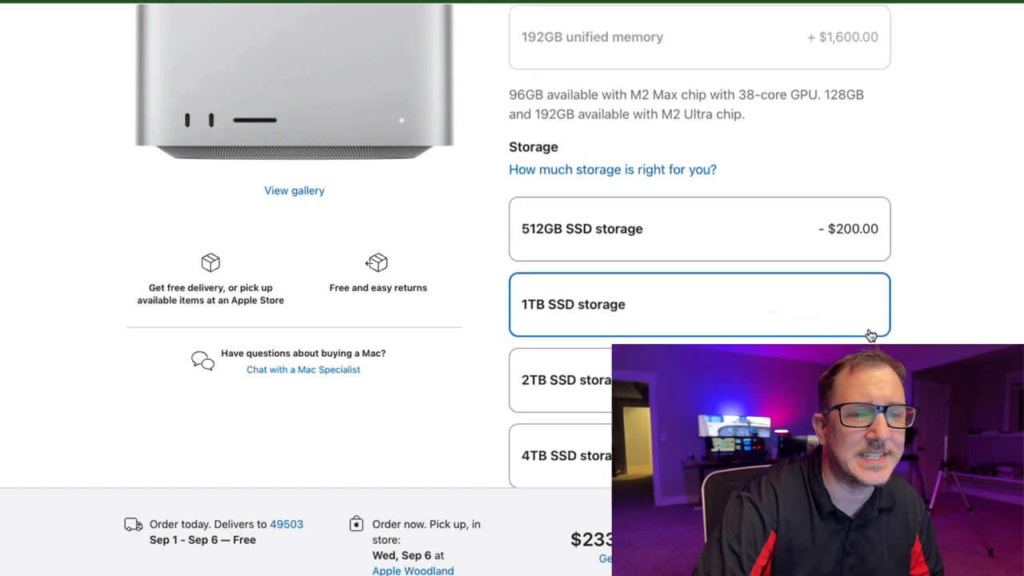
scroll("down", 3)
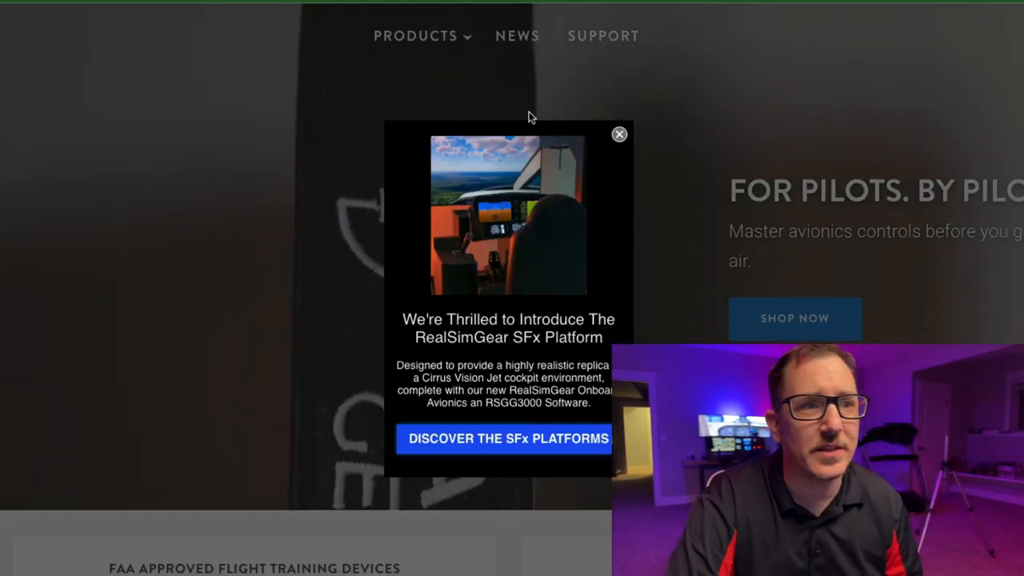
Close the RealSimGear SFx announcement popup and scroll the Flight Simulator requirements.
left_click(619, 134)
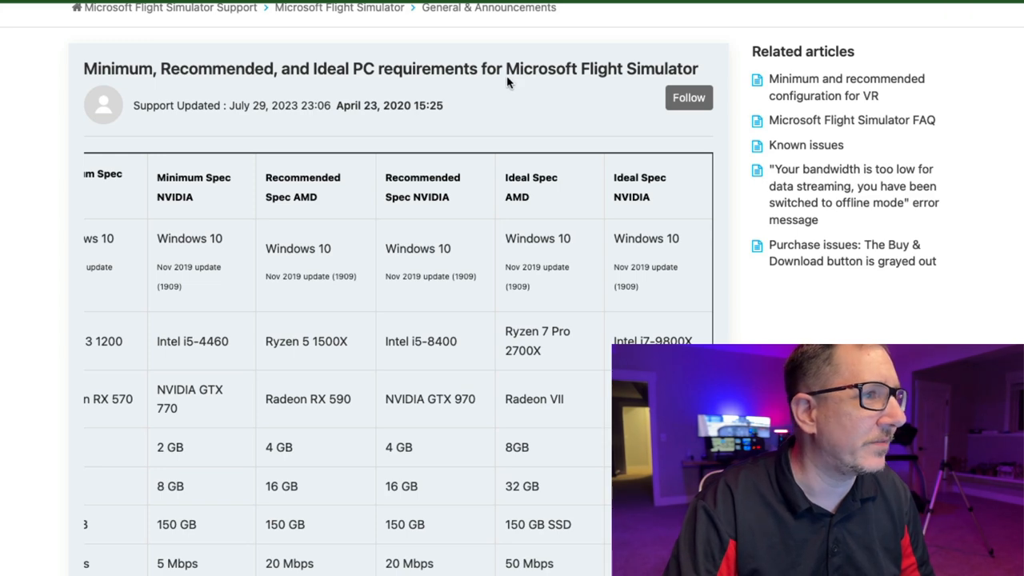
scroll("down", 3)
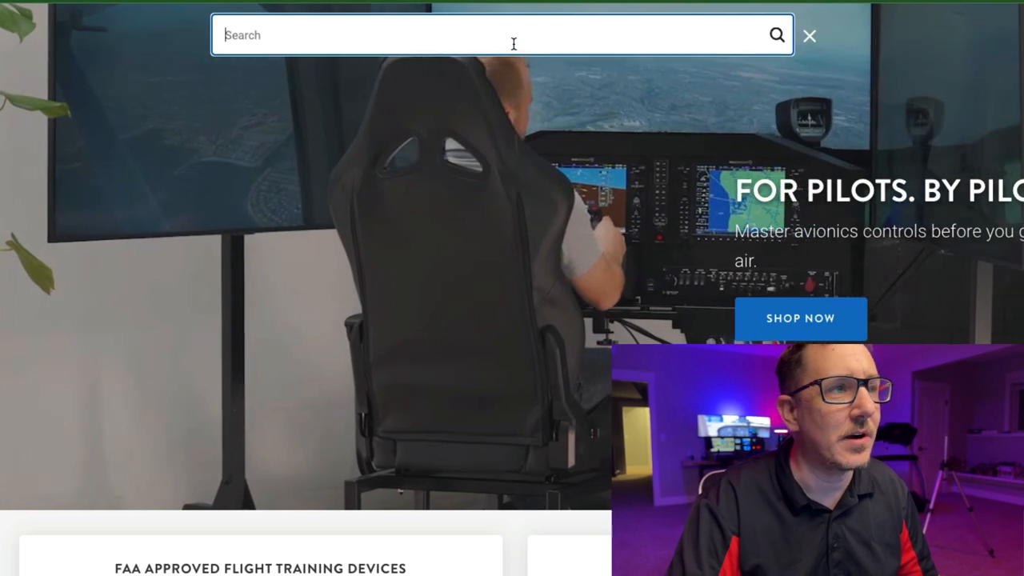
Search 'pc', open Spec Flightsim PC, choose the RTX 4070ti GPU, and highlight the $3,795.00 price.
type("pc")
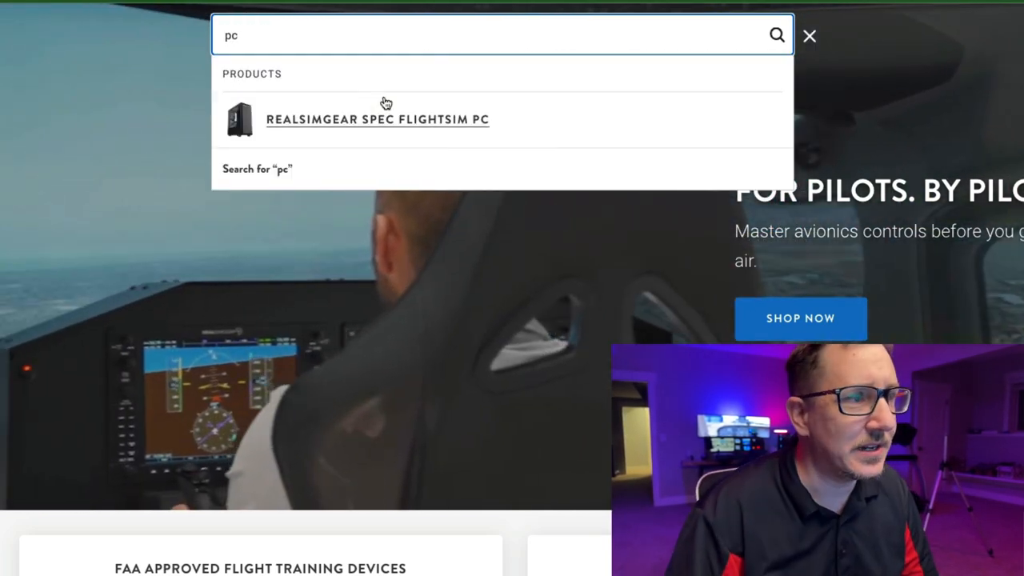
left_click(377, 119)
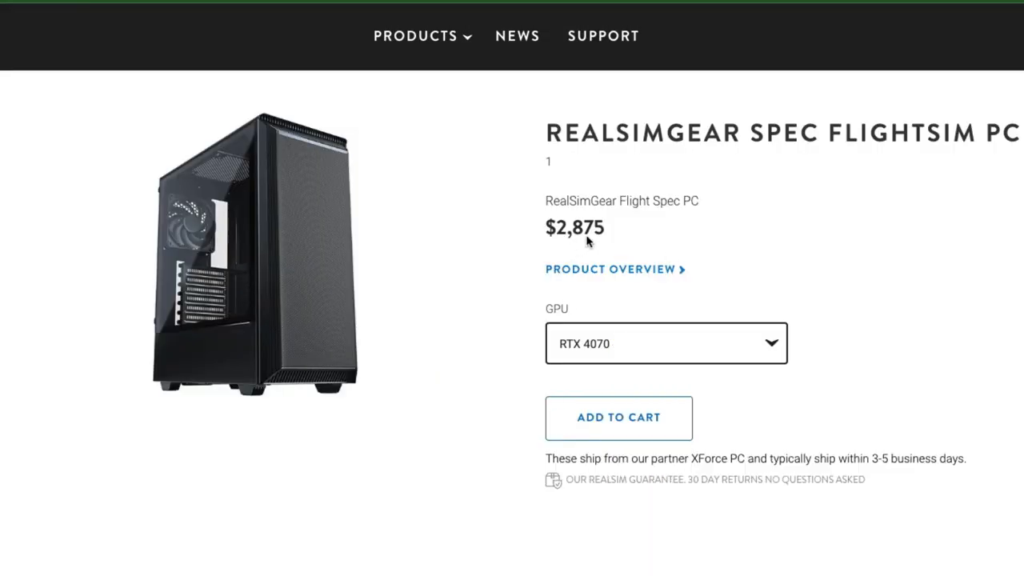
left_click(666, 343)
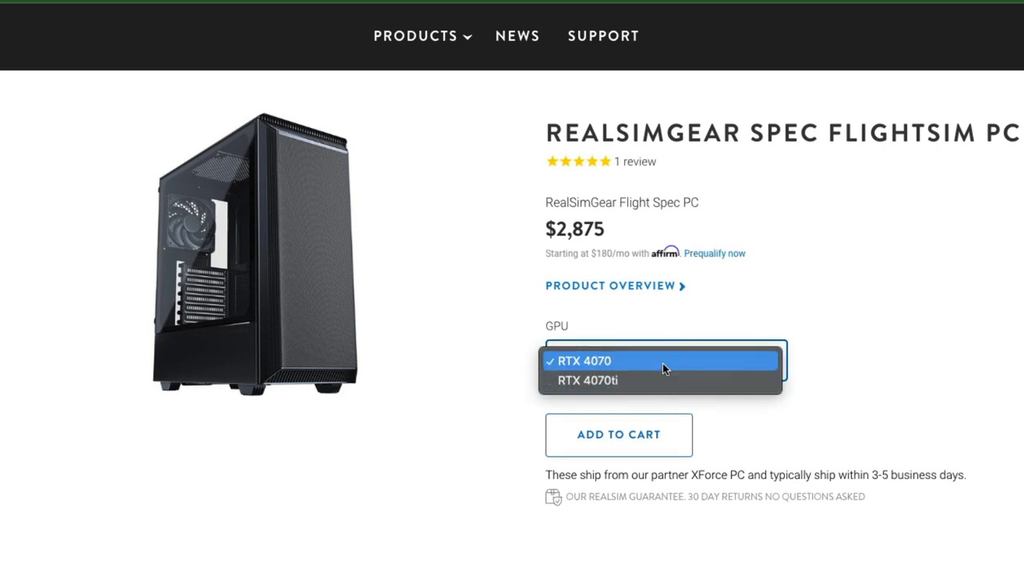
left_click(588, 379)
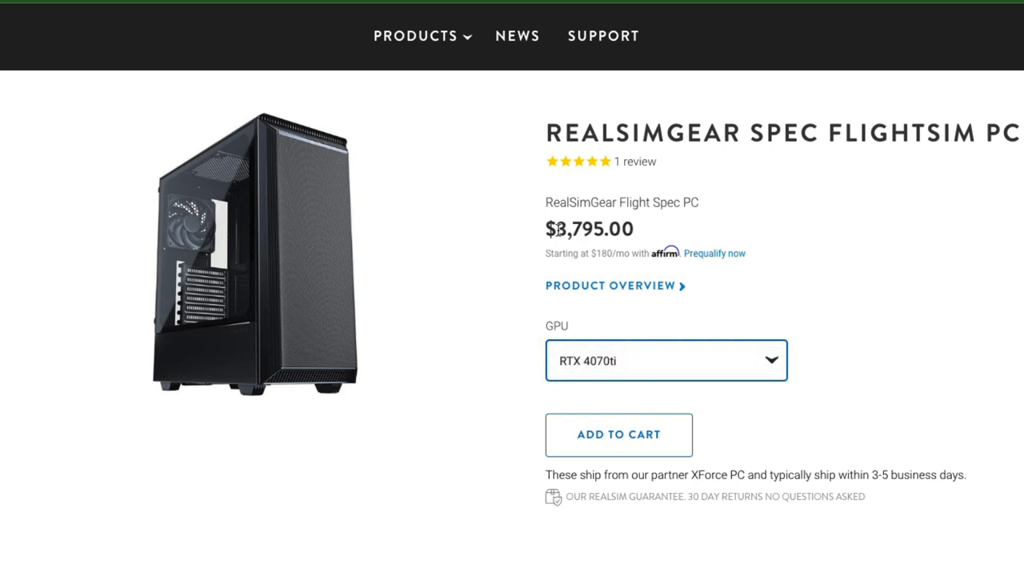
triple_click(589, 229)
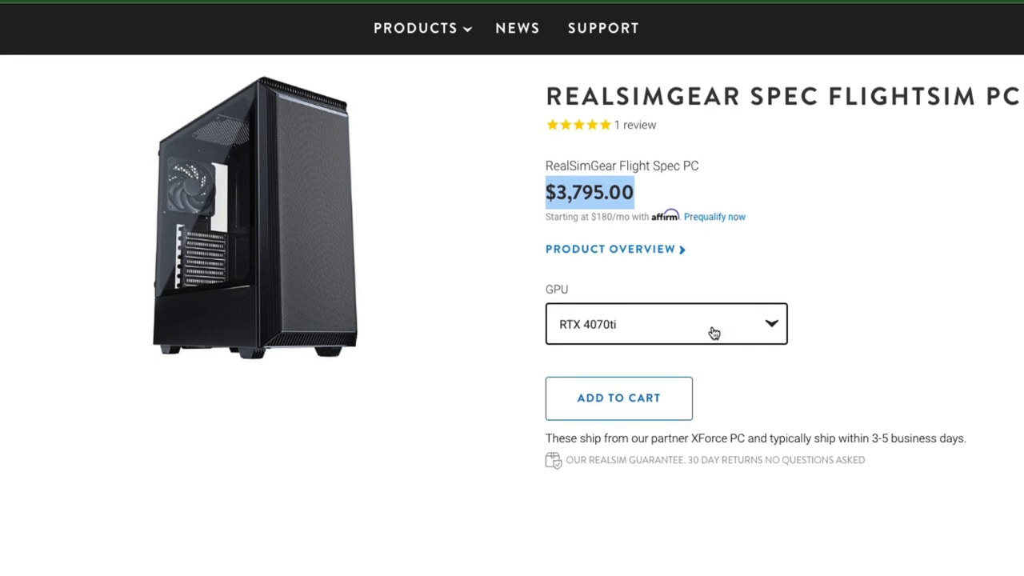
left_click(610, 249)
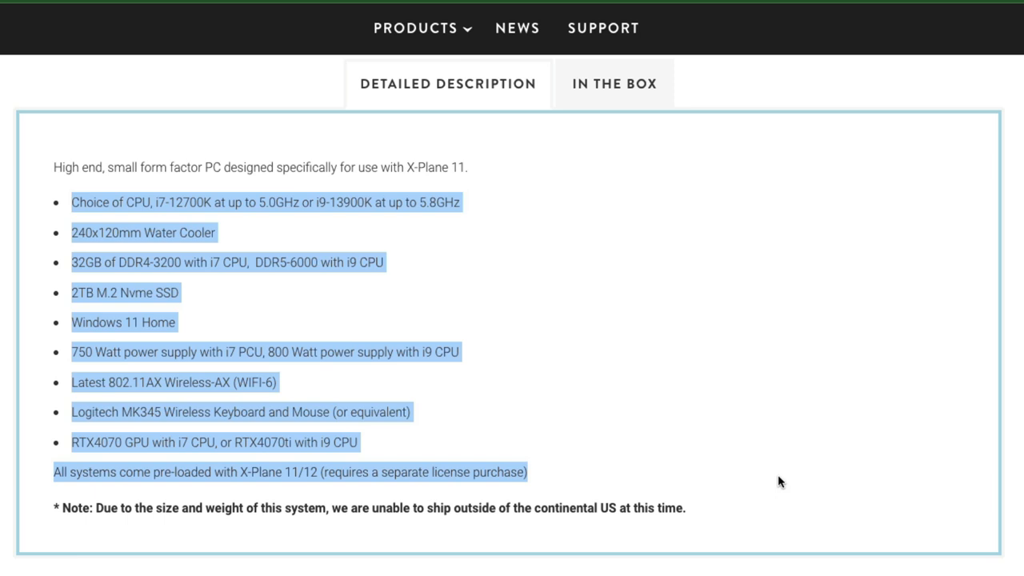
mouse_move(774, 477)
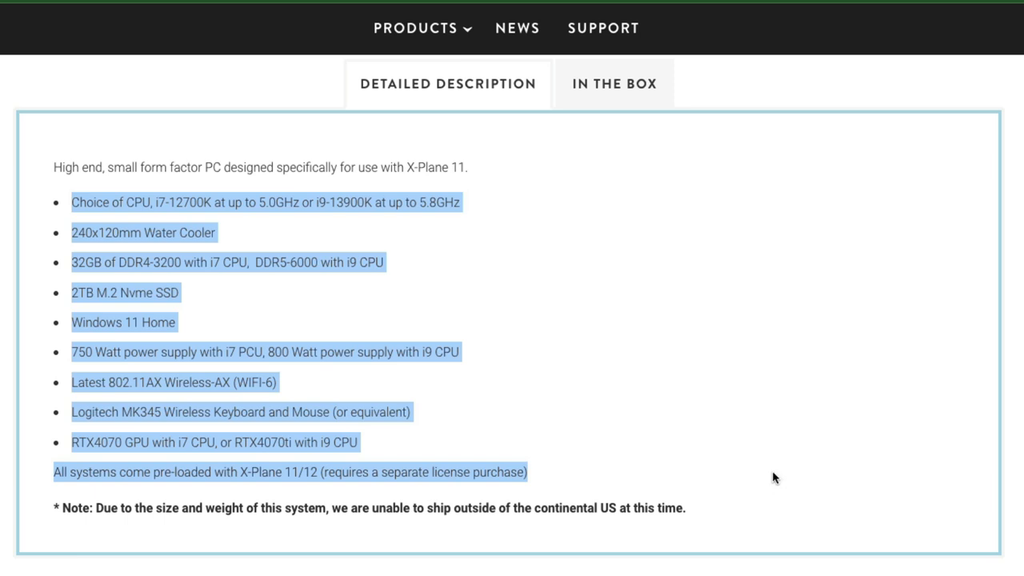
mouse_move(770, 478)
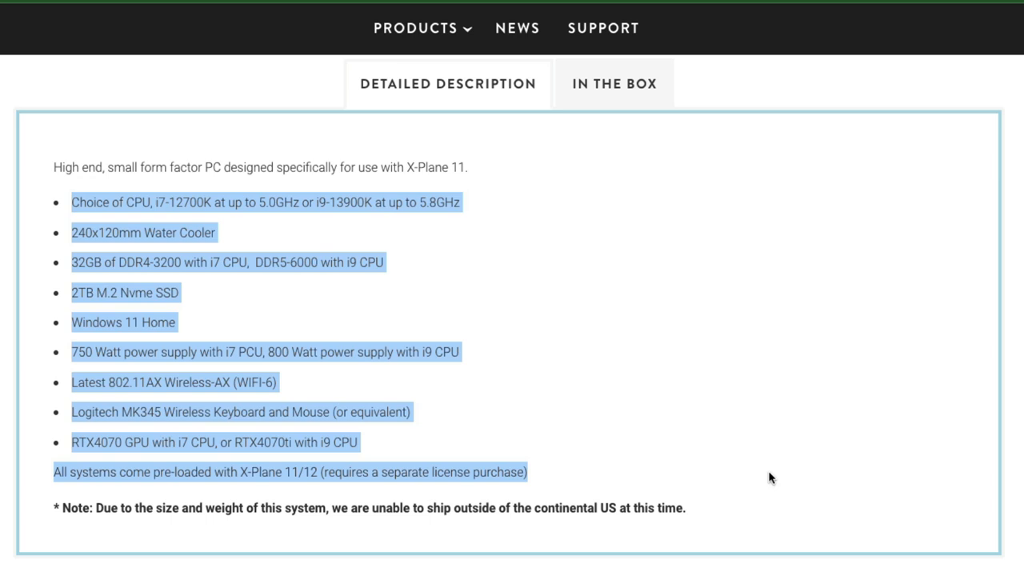
mouse_move(579, 246)
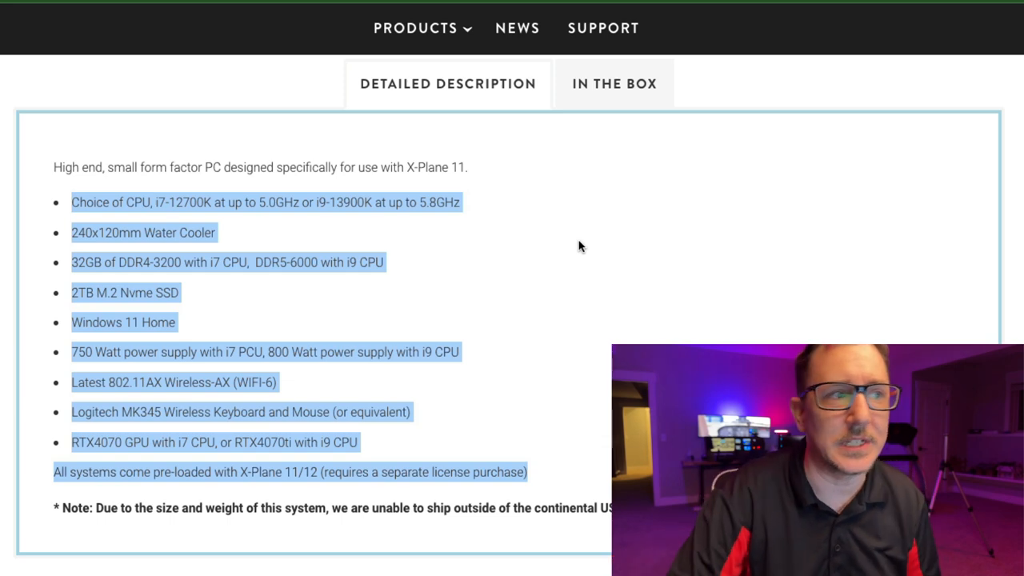
Switch to the XForce PC website tab.
left_click(66, 211)
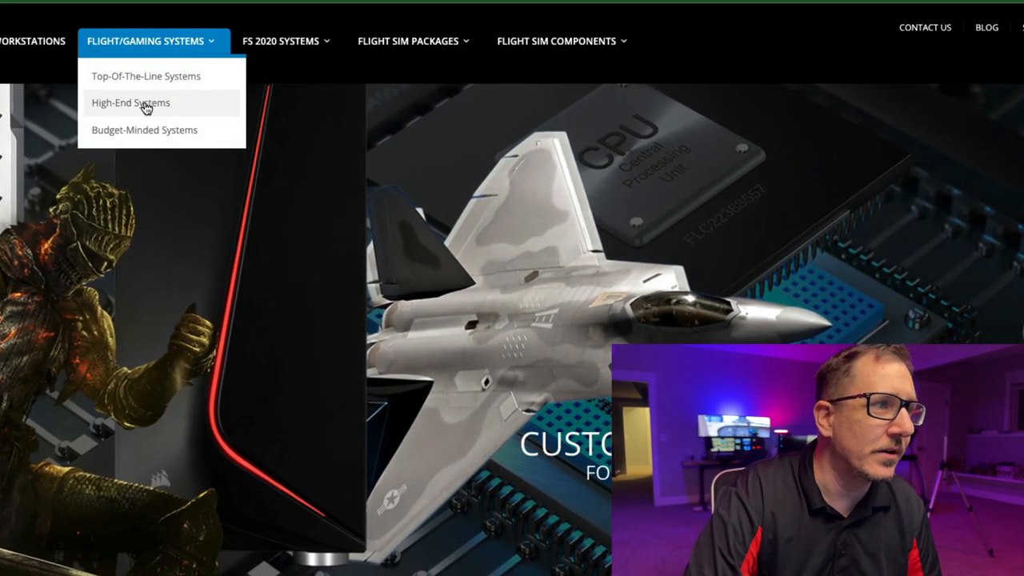
Open High-End Systems, Quickview the AMD 3D V-Cache system, and highlight its features and One Year Warranty.
left_click(131, 102)
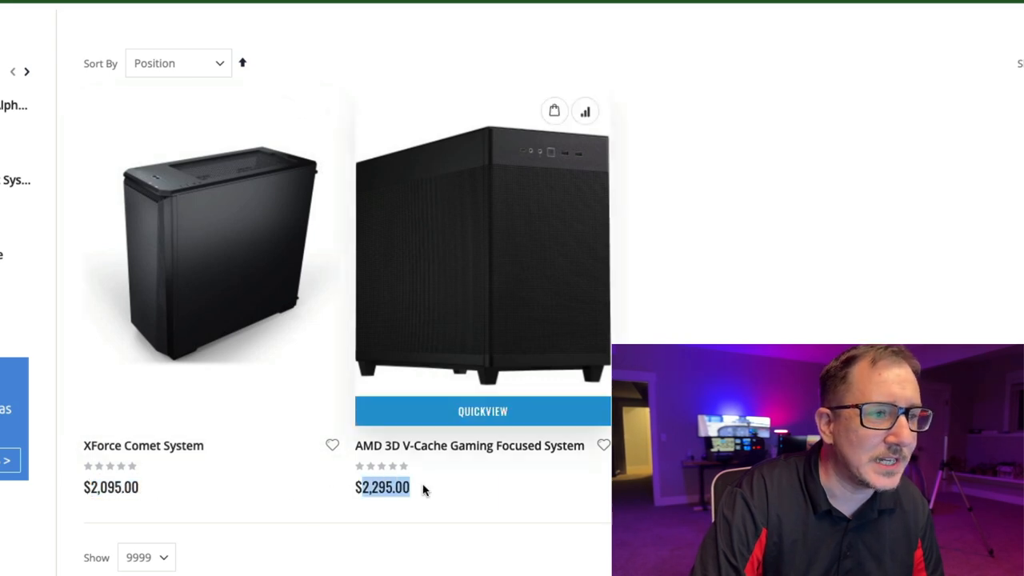
left_click(482, 410)
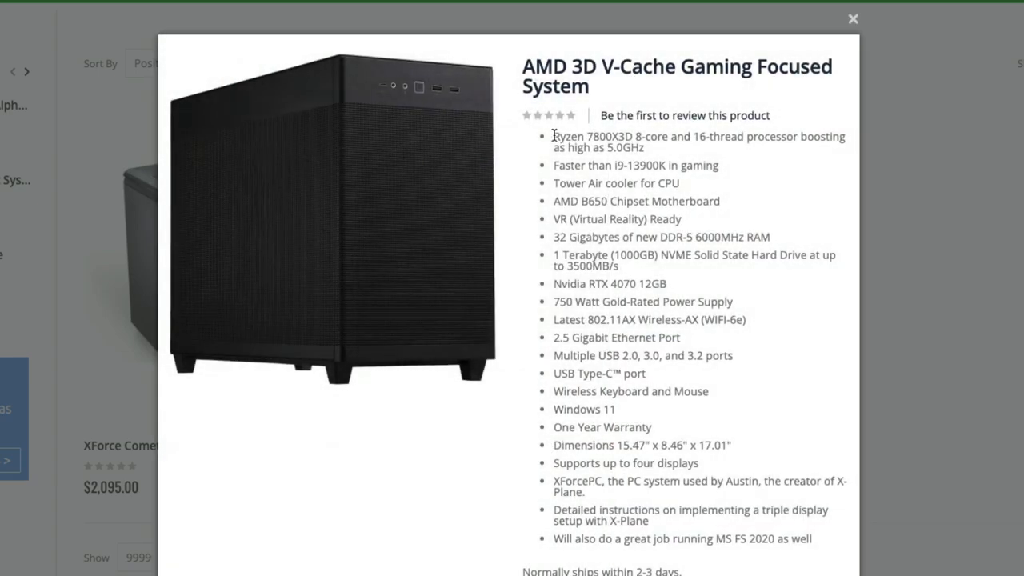
left_click_drag(553, 136, 780, 486)
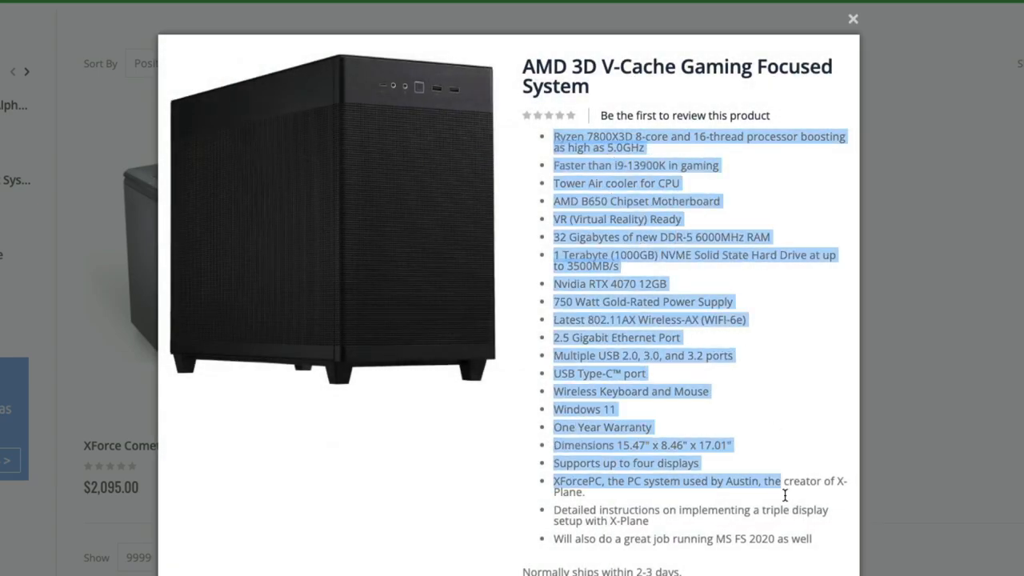
left_click_drag(780, 481, 811, 538)
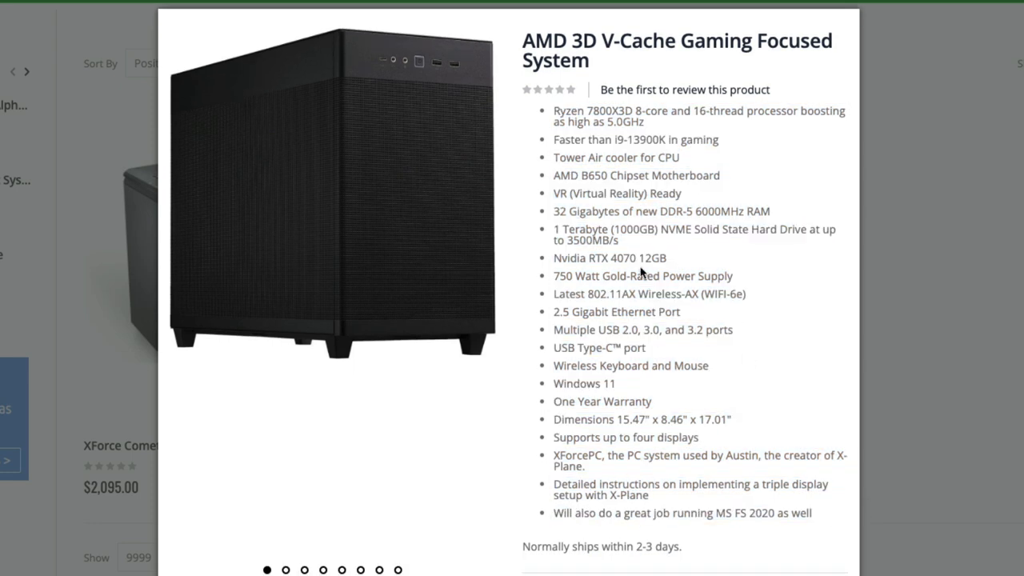
left_click_drag(564, 258, 664, 258)
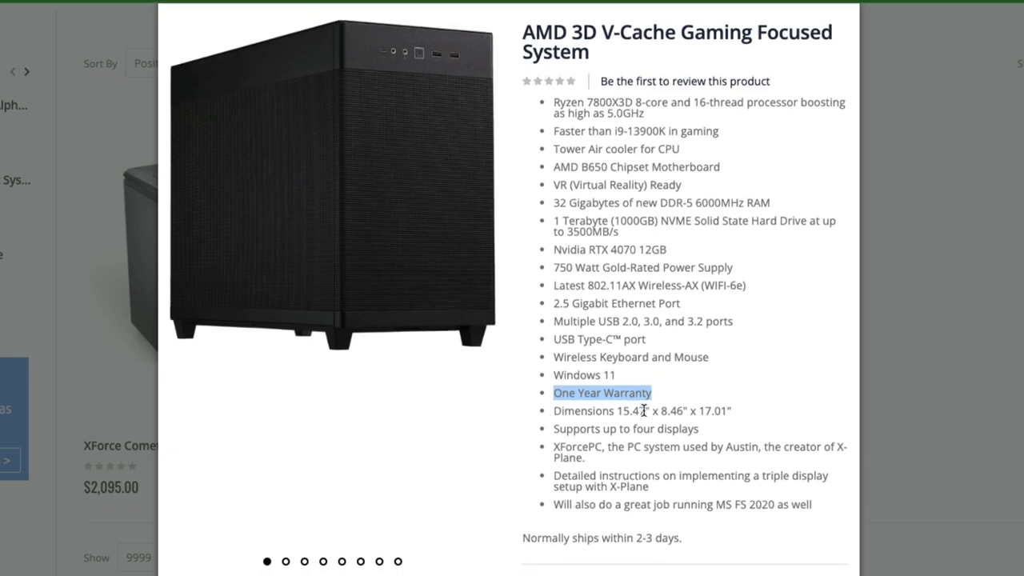
scroll("down", 3)
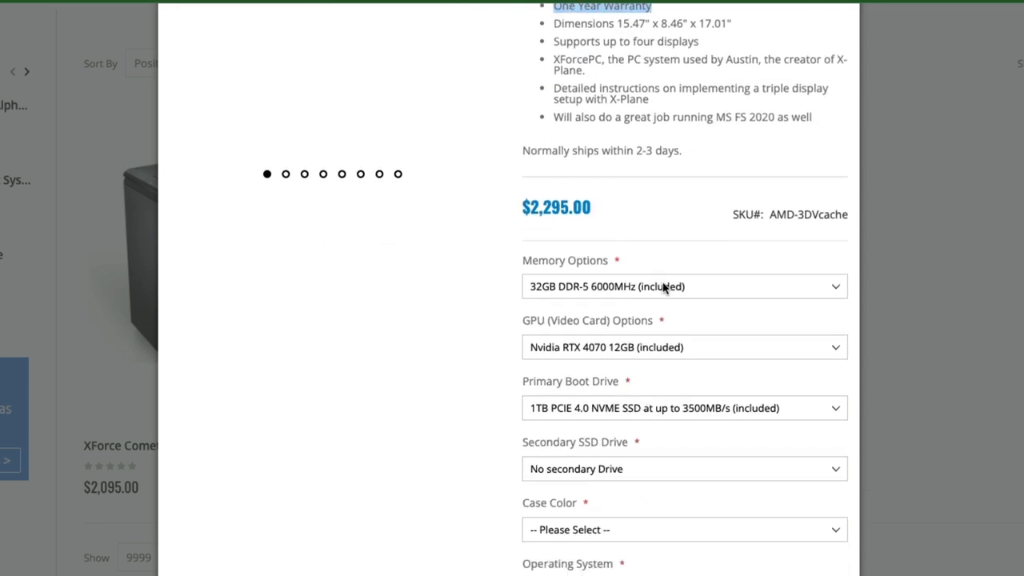
Choose 64GB DDR-5 memory, RTX 4070Ti graphics, a 2TB secondary SSD and a black case.
left_click(684, 287)
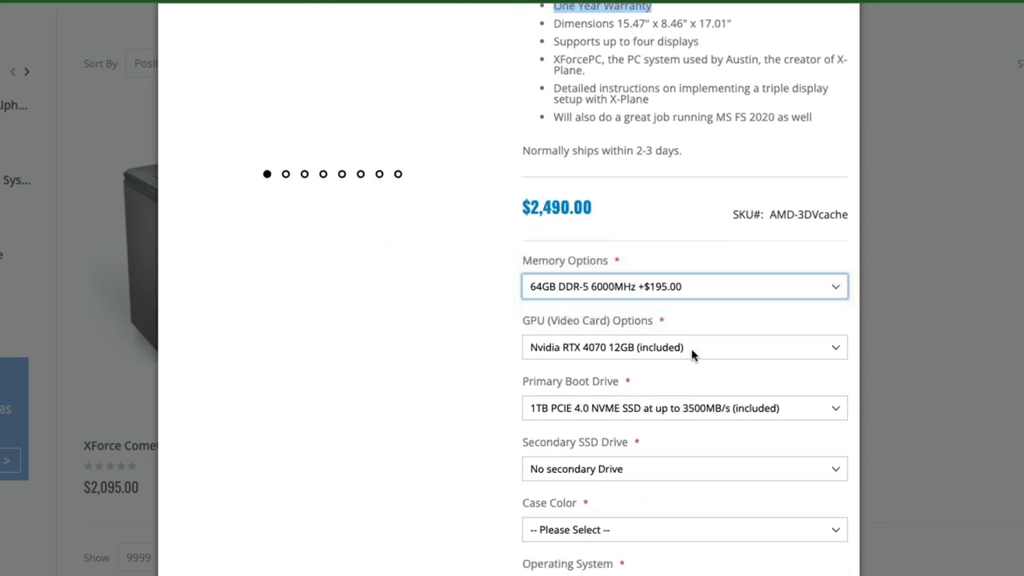
left_click(684, 346)
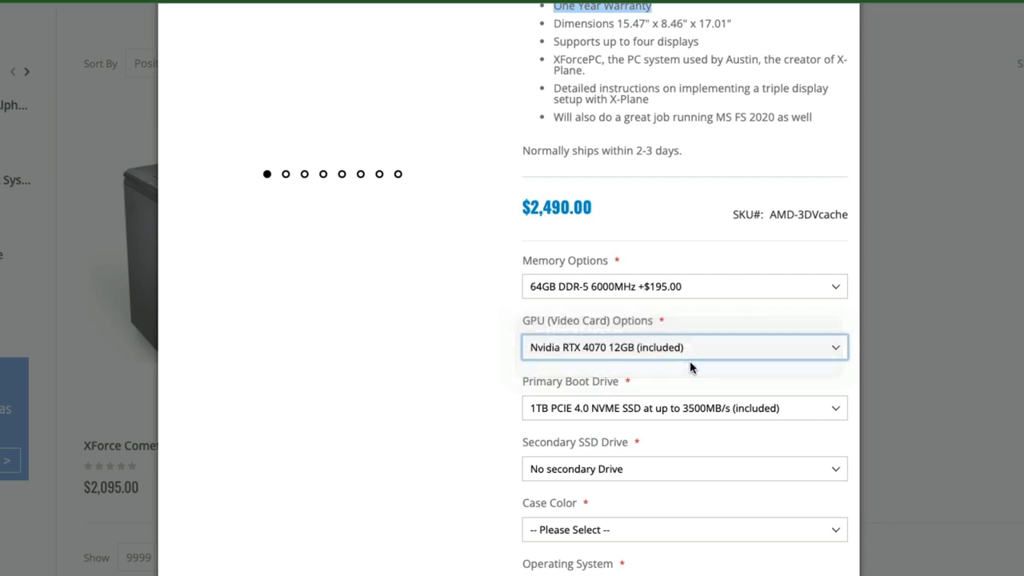
left_click(684, 346)
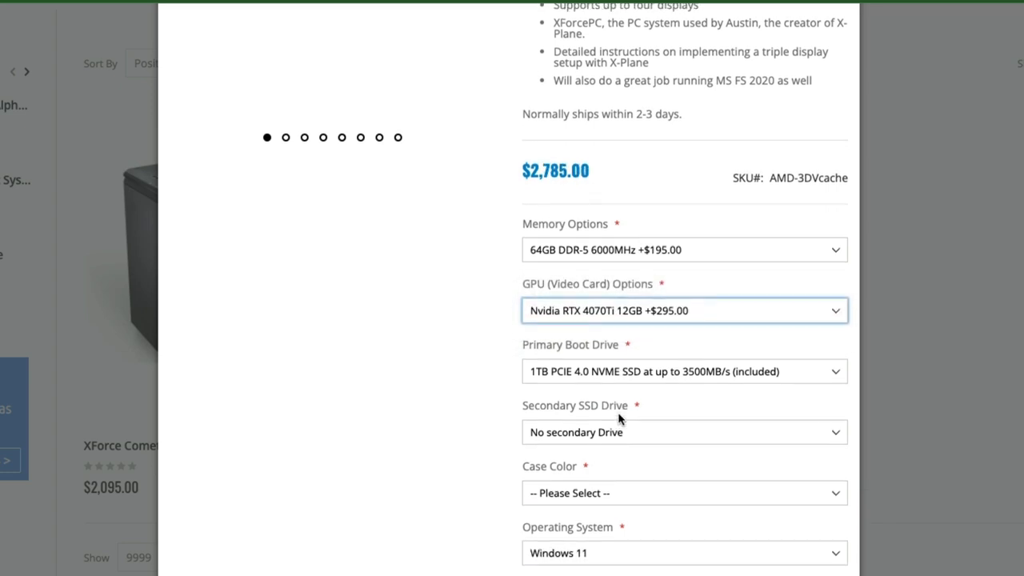
left_click(684, 432)
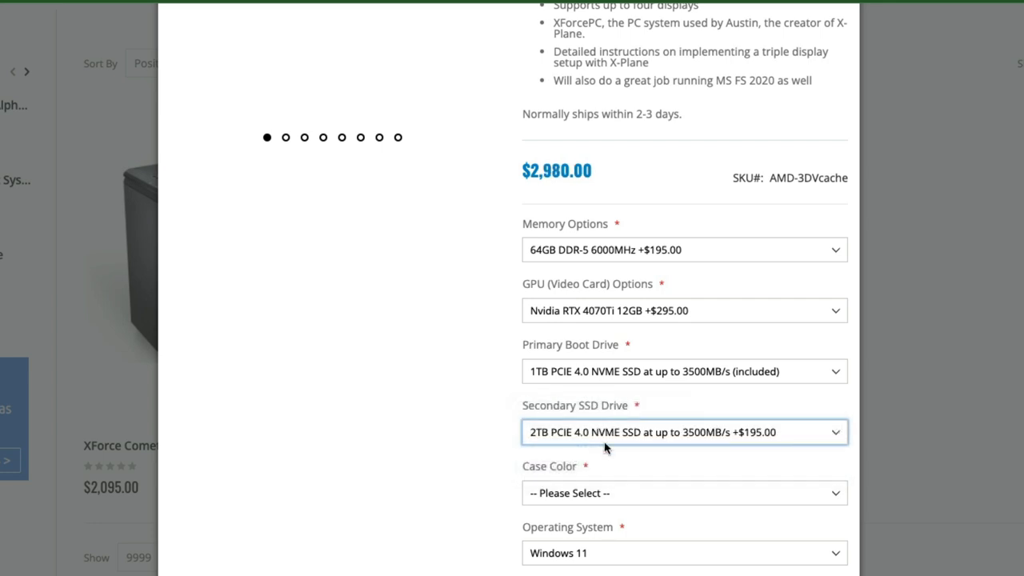
left_click(682, 492)
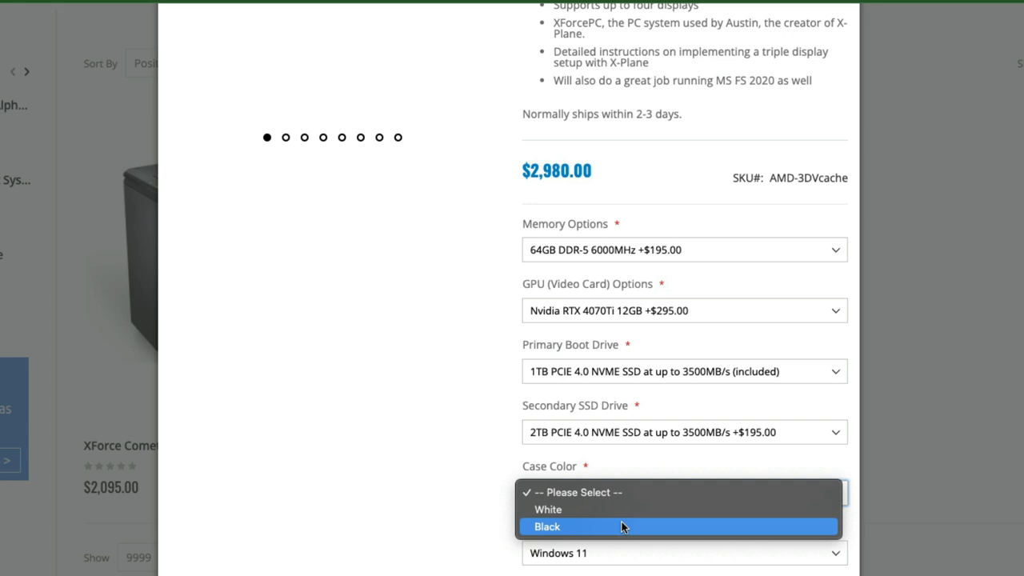
left_click(547, 527)
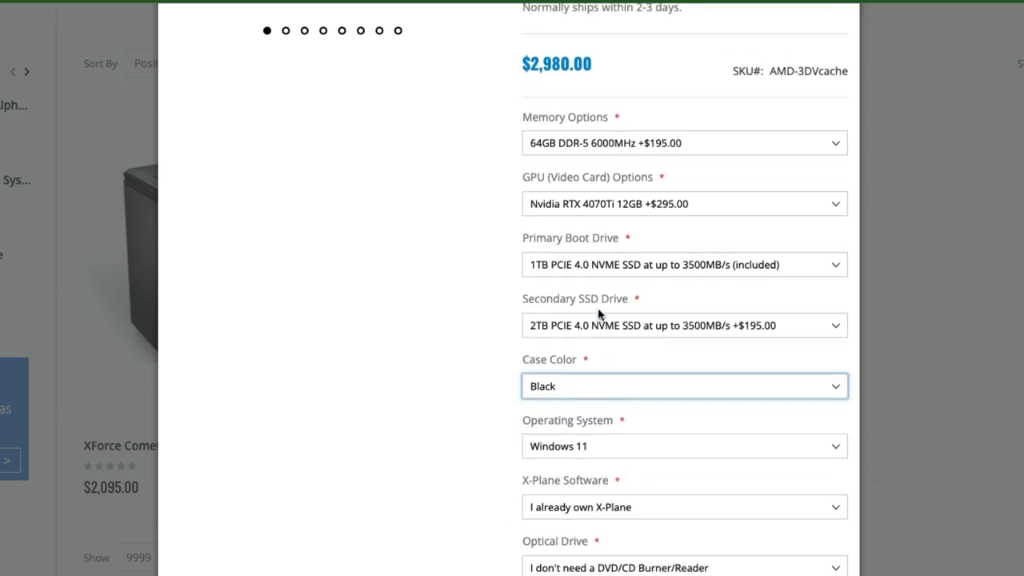
scroll("down", 3)
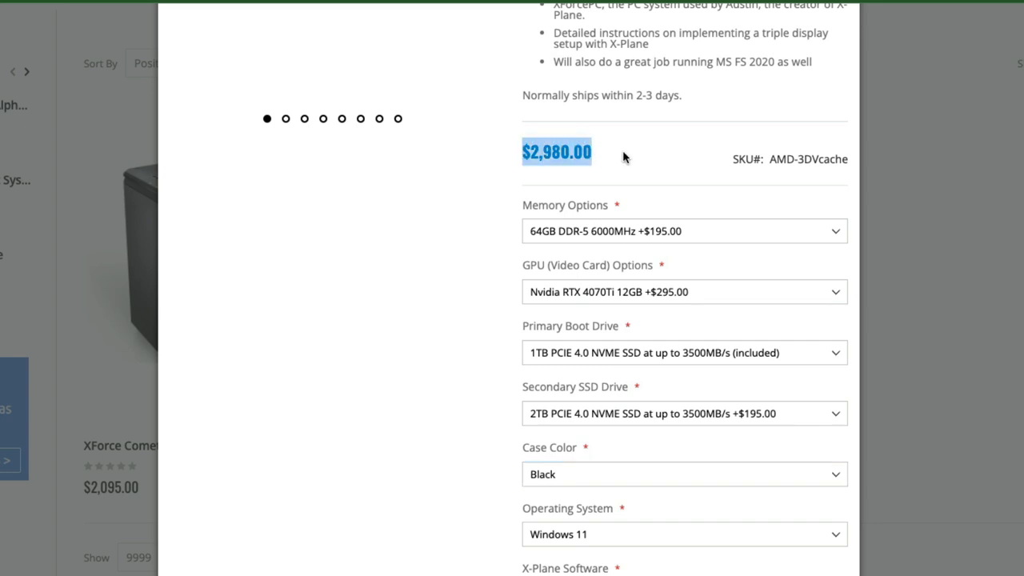
mouse_move(735, 173)
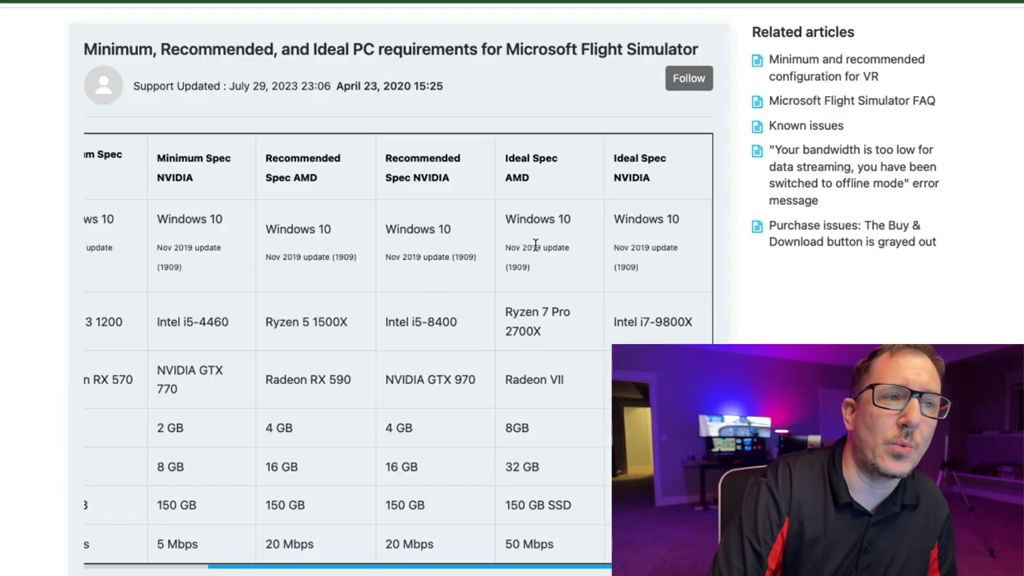
mouse_move(540, 246)
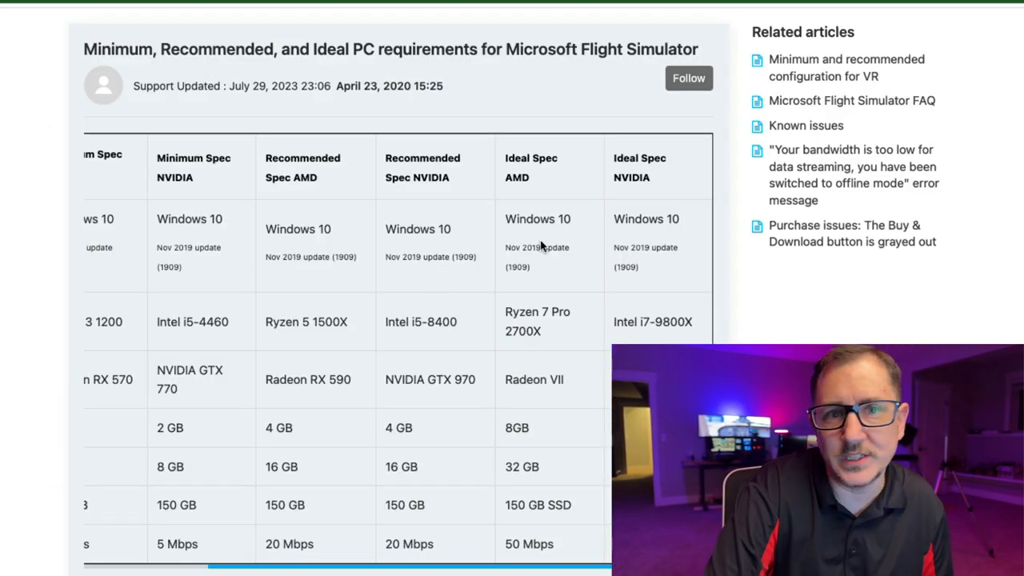